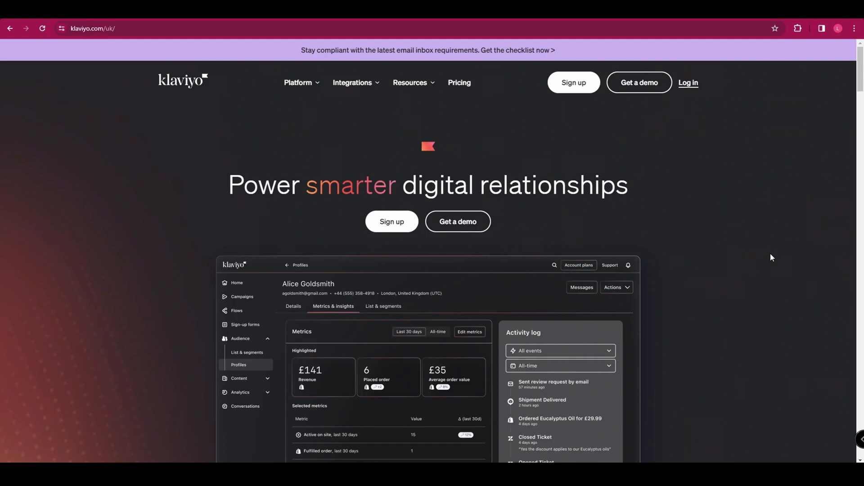
Step: Go to Klaviyo's UK pricing page and scroll to the Email and SMS, Email and Free plan cards
{"action": "scroll", "scroll_direction": "down", "scroll_amount": 3}
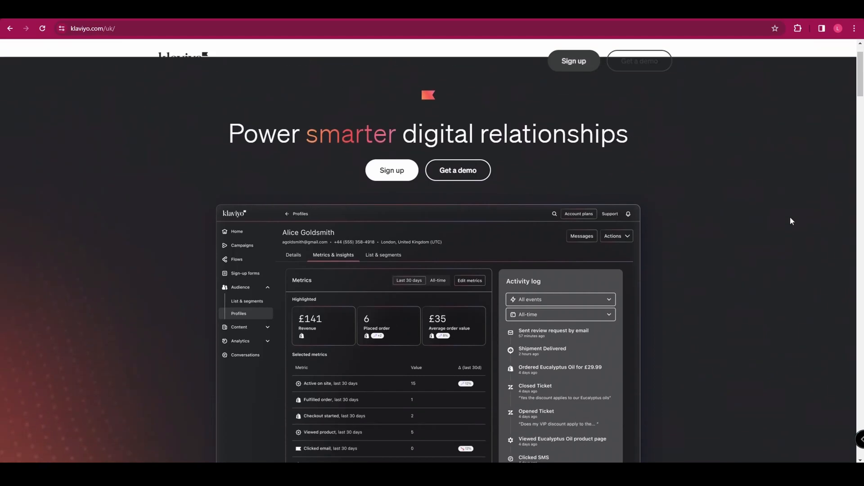
{"action": "scroll", "scroll_direction": "down", "scroll_amount": 3}
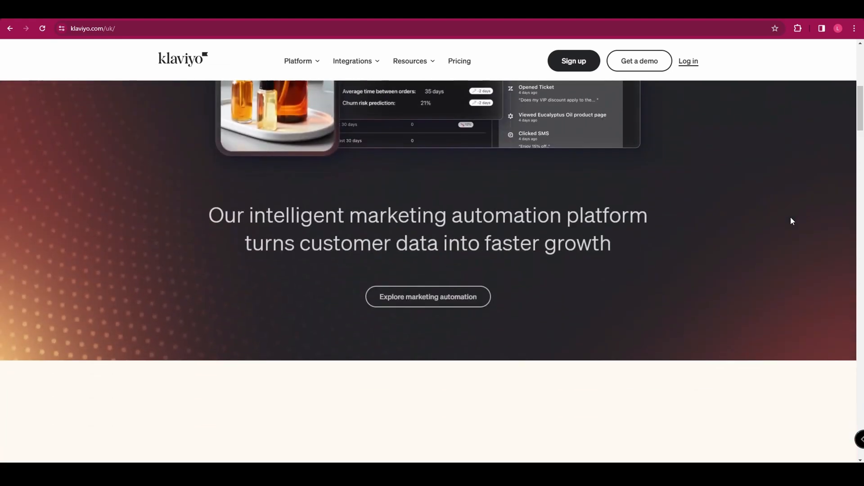
{"action": "scroll", "scroll_direction": "down", "scroll_amount": 3}
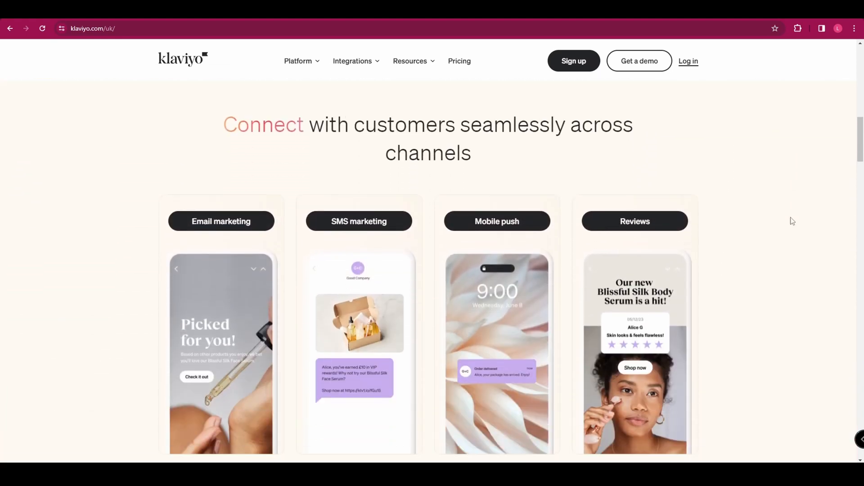
{"action": "scroll", "scroll_direction": "down", "scroll_amount": 3}
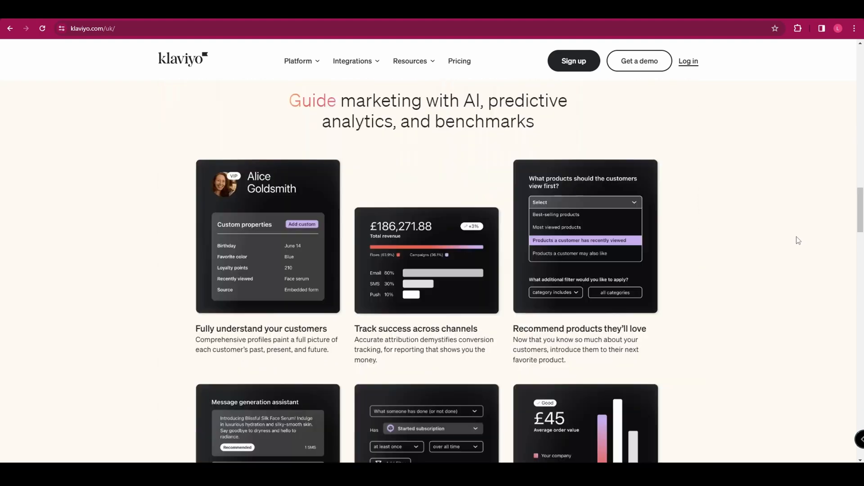
{"action": "scroll", "scroll_direction": "down", "scroll_amount": 3}
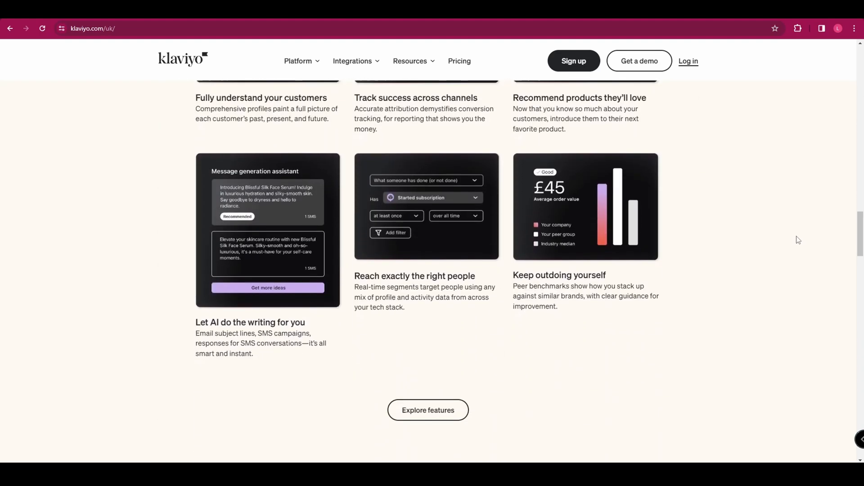
{"action": "scroll", "scroll_direction": "down", "scroll_amount": 3}
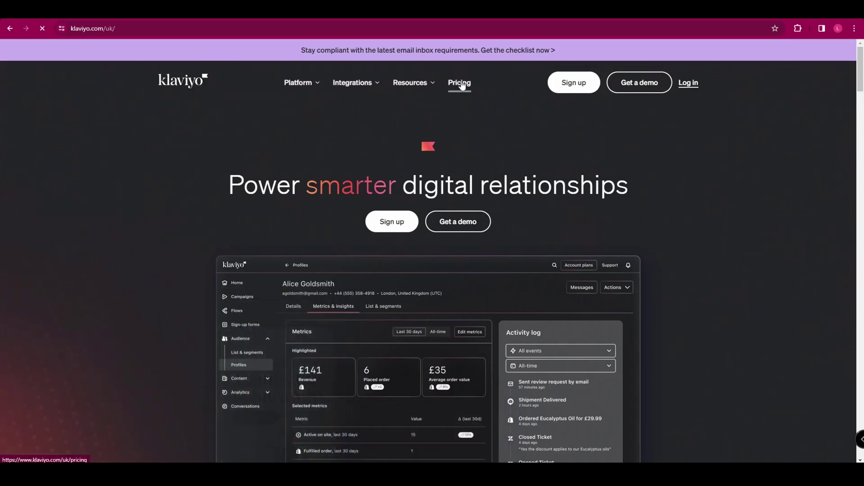
{"action": "left_click", "coordinate": [459, 83]}
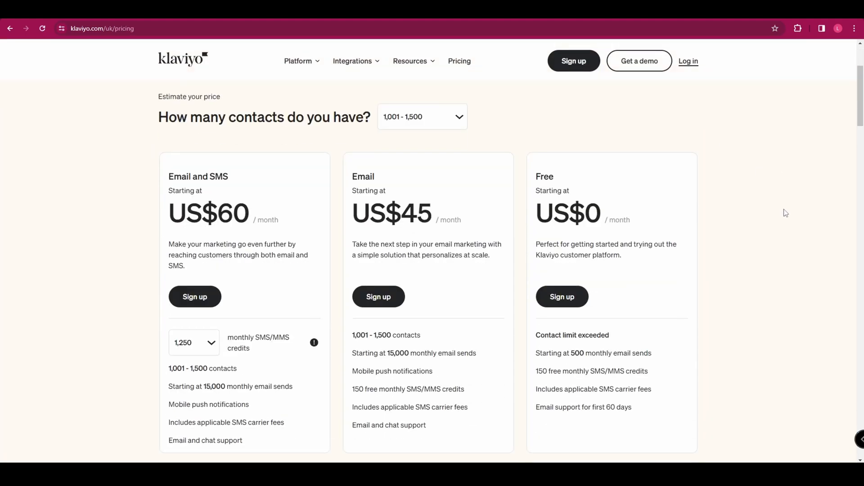
{"action": "scroll", "scroll_direction": "down", "scroll_amount": 3}
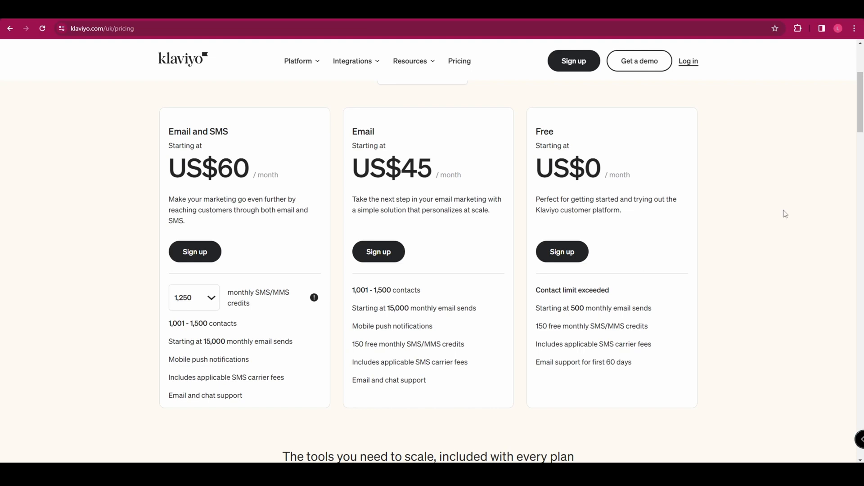
{"action": "mouse_move", "coordinate": [562, 254]}
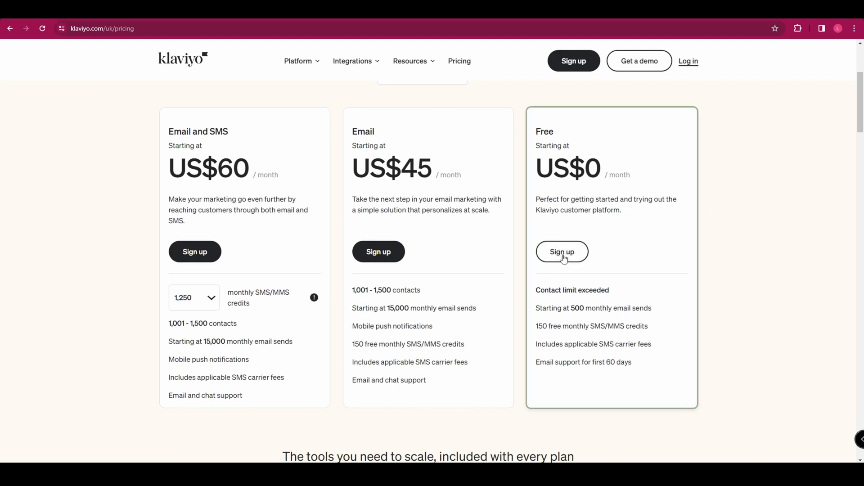
Step: Choose Sign up under the Free plan and create the account from the Get started form
{"action": "left_click", "coordinate": [562, 252]}
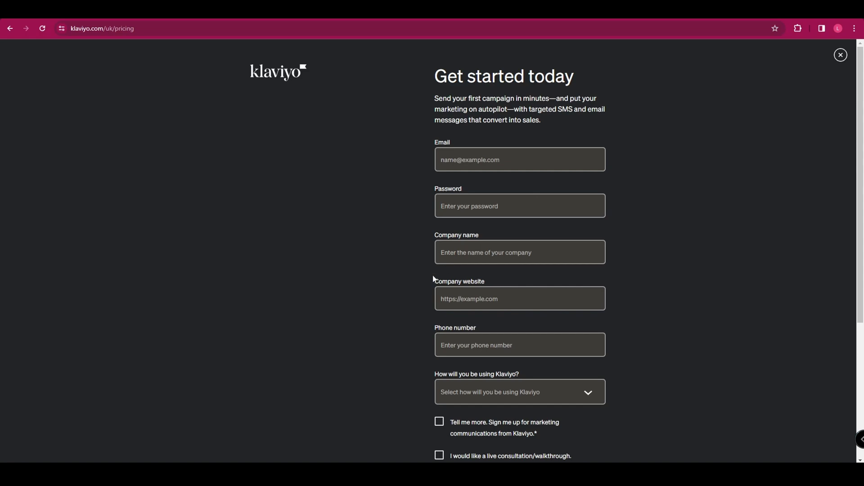
{"action": "mouse_move", "coordinate": [465, 392]}
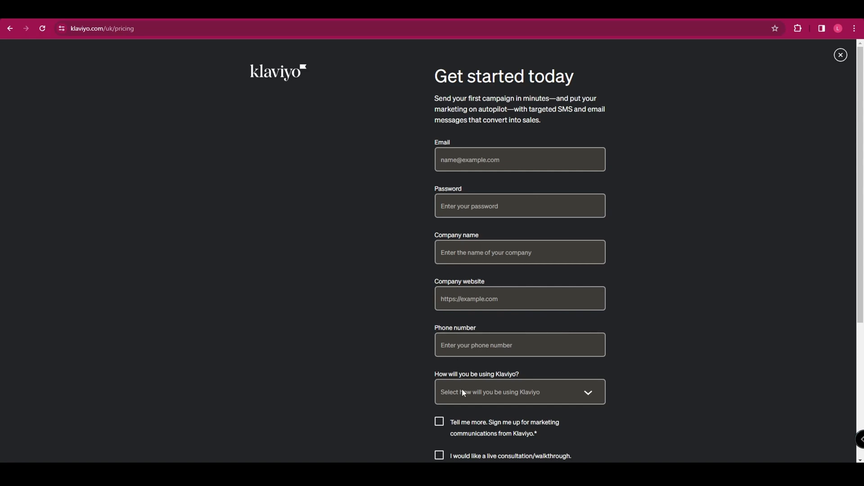
{"action": "scroll", "scroll_direction": "down", "scroll_amount": 3}
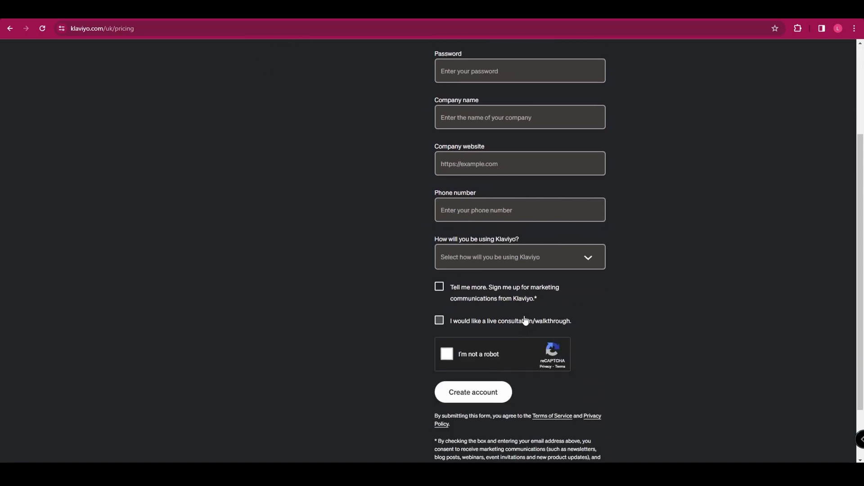
{"action": "left_click", "coordinate": [448, 354]}
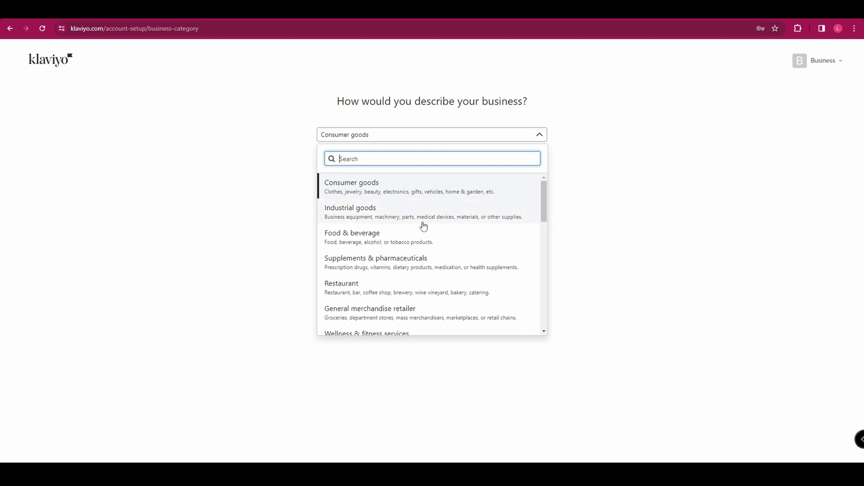
Step: Continue past the Custom built platform choice and attempt the business address step
{"action": "scroll", "scroll_direction": "down", "scroll_amount": 3}
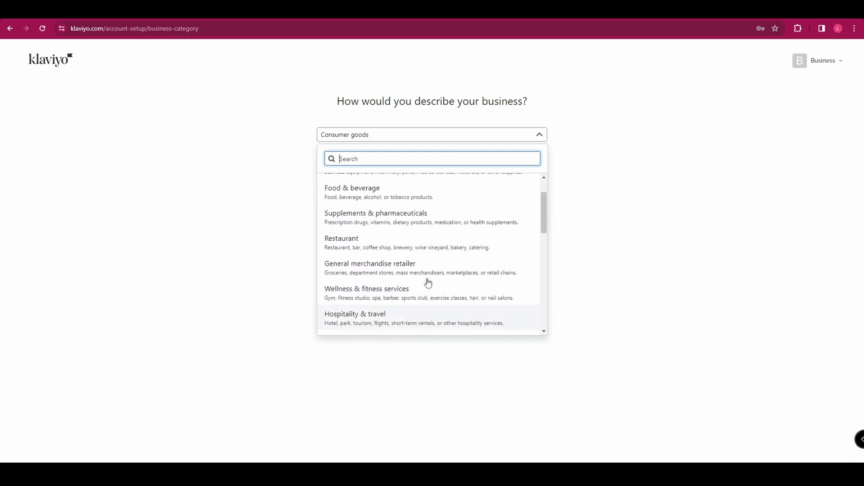
{"action": "scroll", "scroll_direction": "down", "scroll_amount": 3}
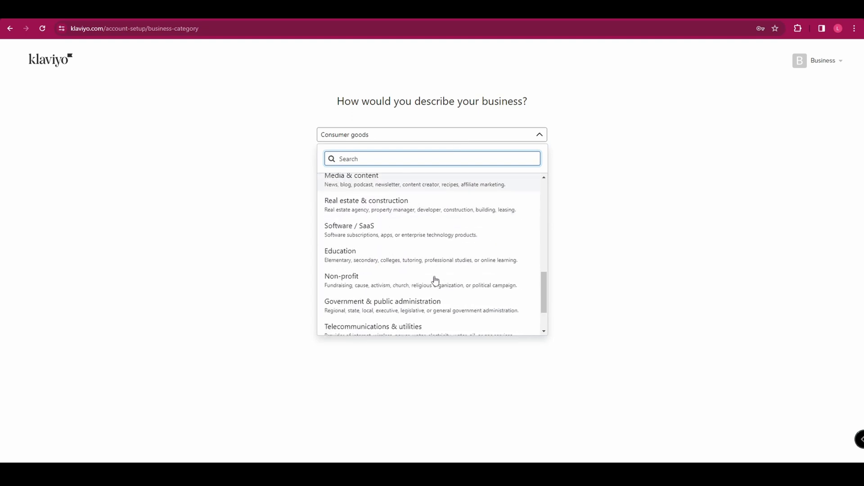
{"action": "scroll", "scroll_direction": "down", "scroll_amount": 3}
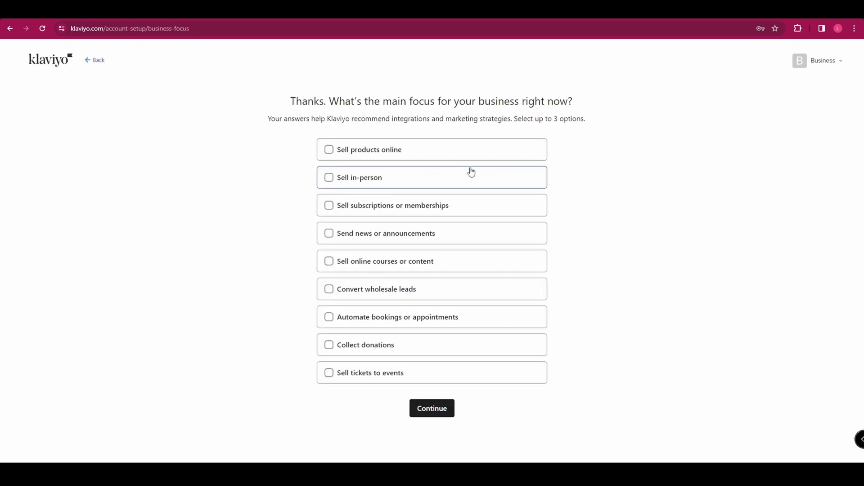
{"action": "mouse_move", "coordinate": [490, 162]}
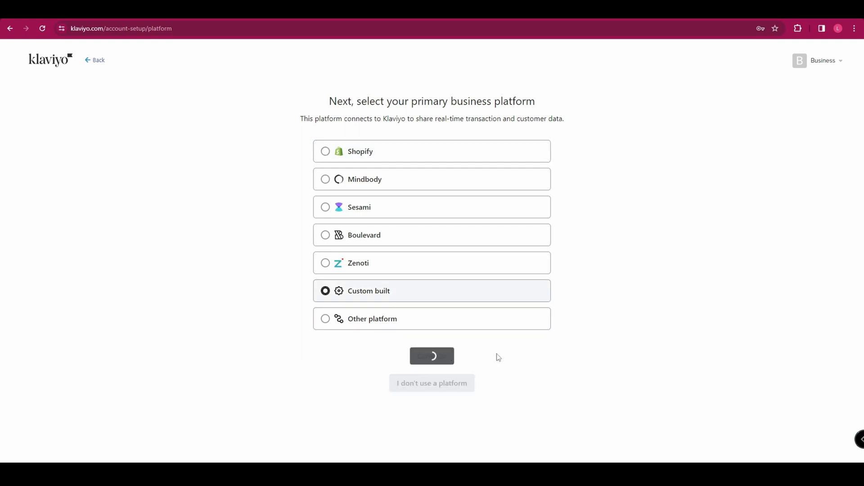
{"action": "mouse_move", "coordinate": [491, 378]}
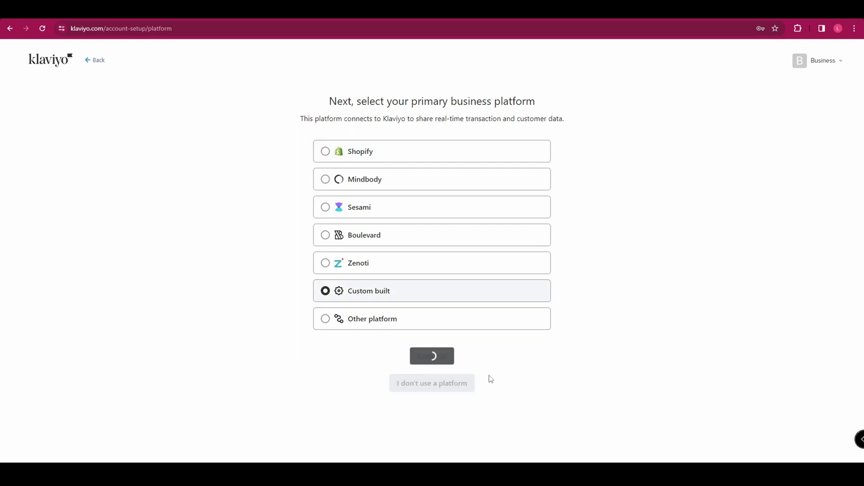
{"action": "left_click", "coordinate": [432, 356]}
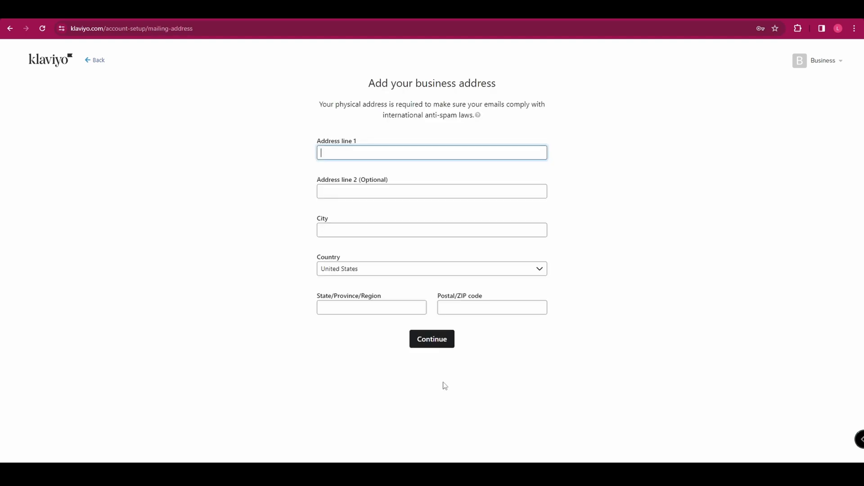
{"action": "left_click", "coordinate": [432, 338]}
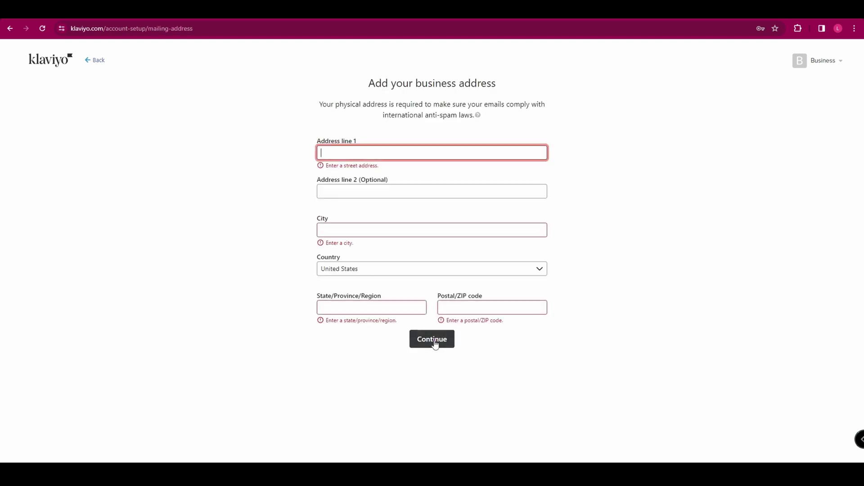
Step: Continue through the address and sender information steps to the subscriber channel question
{"action": "left_click", "coordinate": [432, 339]}
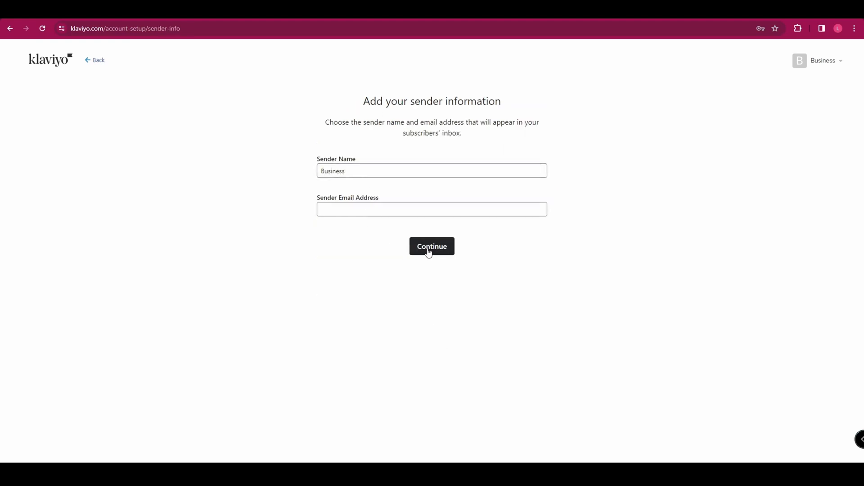
{"action": "left_click", "coordinate": [432, 246]}
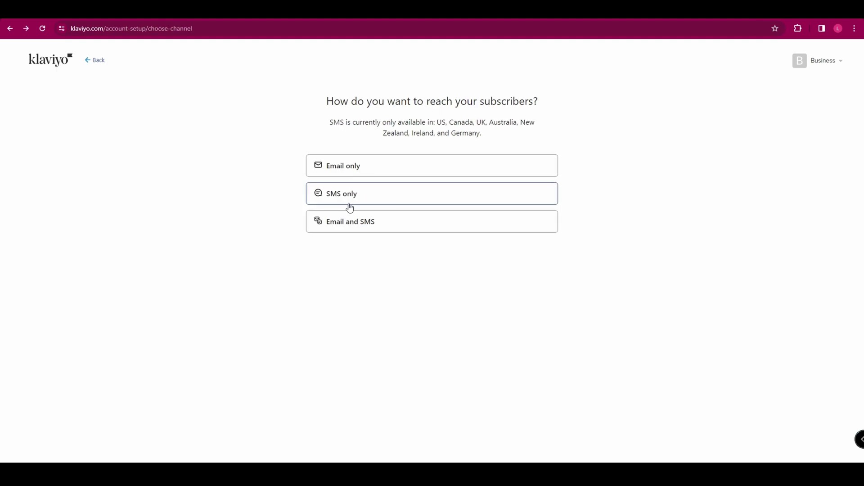
{"action": "mouse_move", "coordinate": [351, 204]}
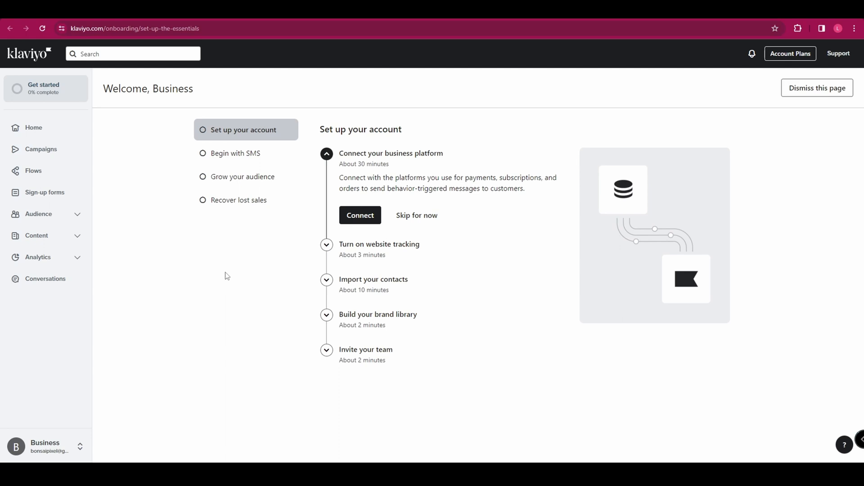
{"action": "mouse_move", "coordinate": [240, 285]}
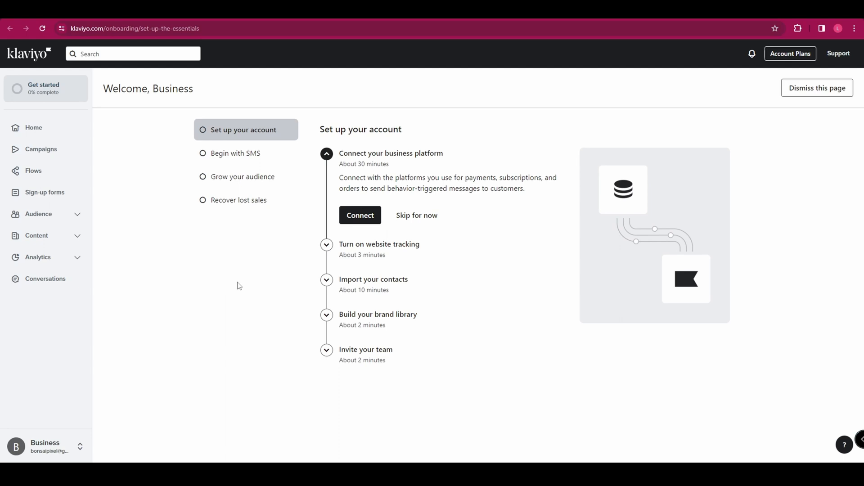
{"action": "mouse_move", "coordinate": [362, 174]}
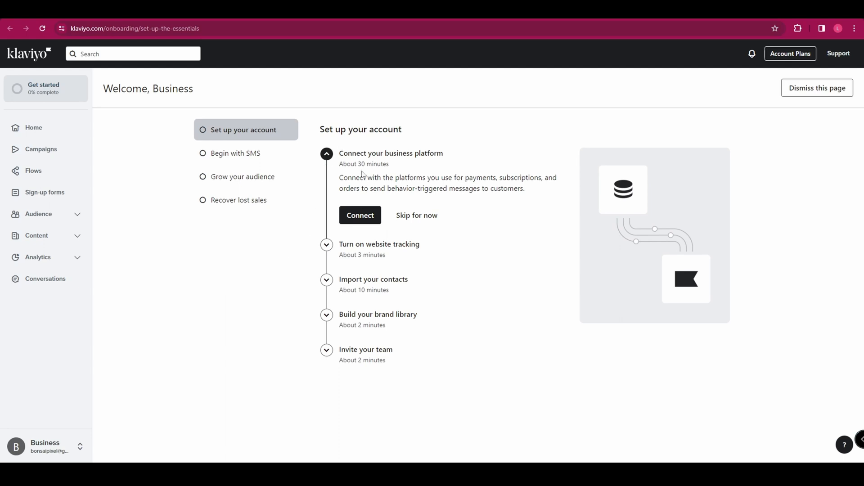
{"action": "mouse_move", "coordinate": [358, 387]}
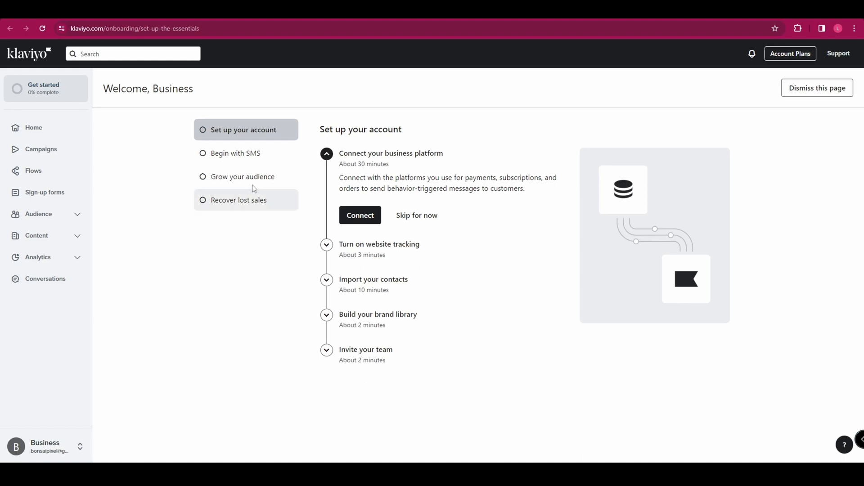
{"action": "mouse_move", "coordinate": [235, 163]}
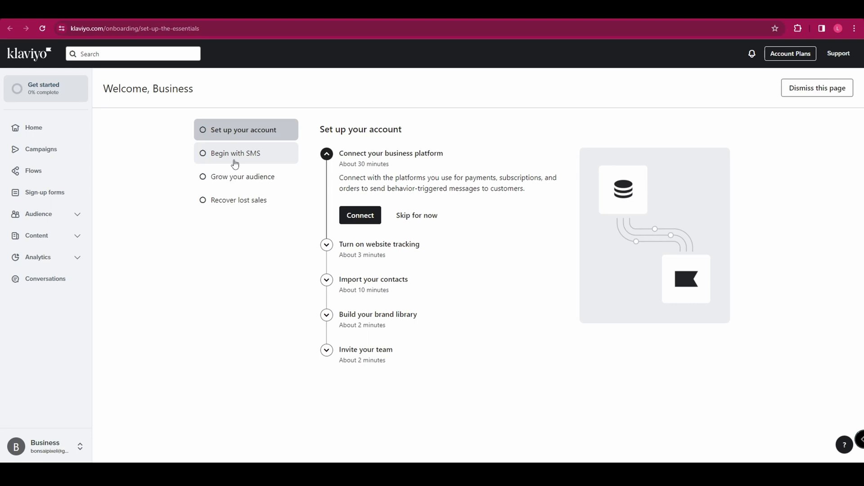
Step: Show the Begin with SMS checklist and expand Confirm your sending information
{"action": "left_click", "coordinate": [235, 153]}
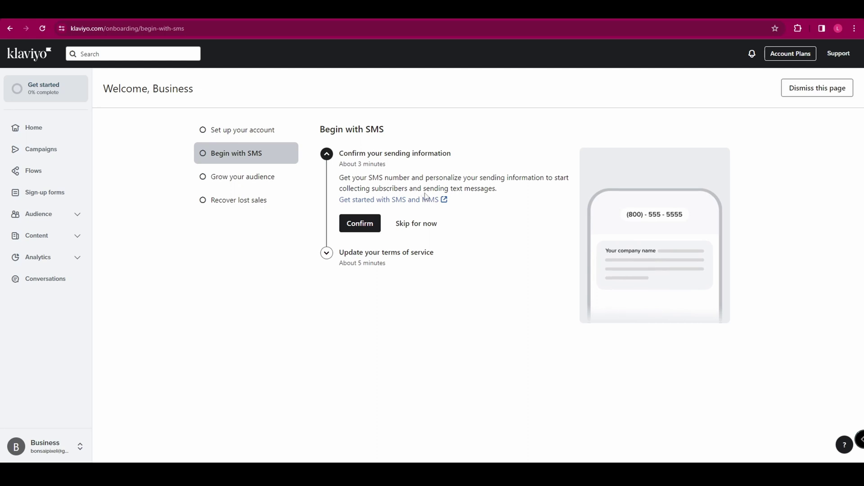
{"action": "left_click", "coordinate": [360, 223]}
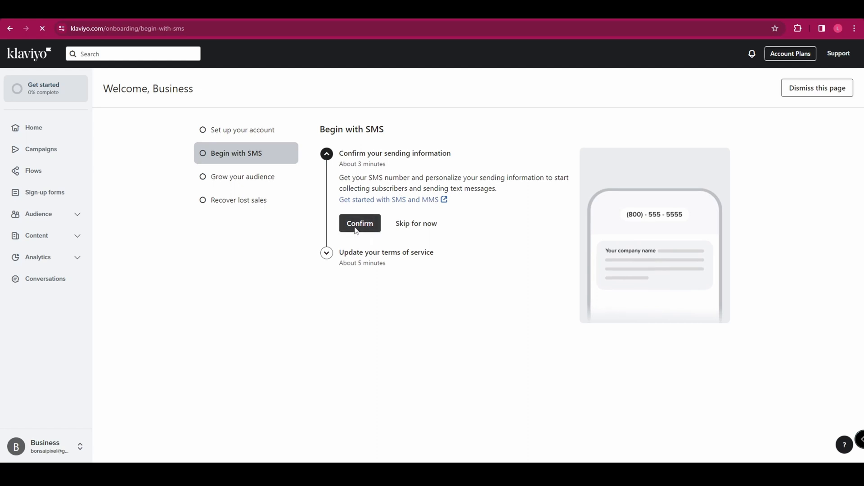
Step: Confirm SMS sending for the United Kingdom with company name 'Business Name' and continue
{"action": "left_click", "coordinate": [360, 224]}
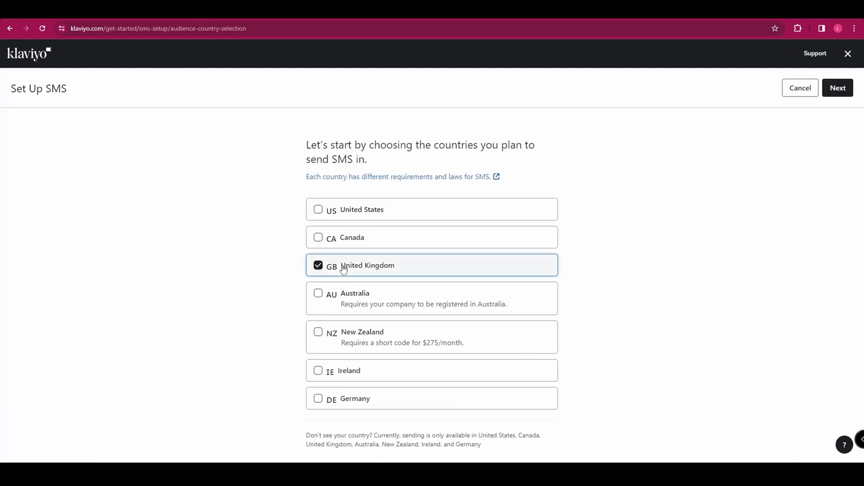
{"action": "mouse_move", "coordinate": [574, 232]}
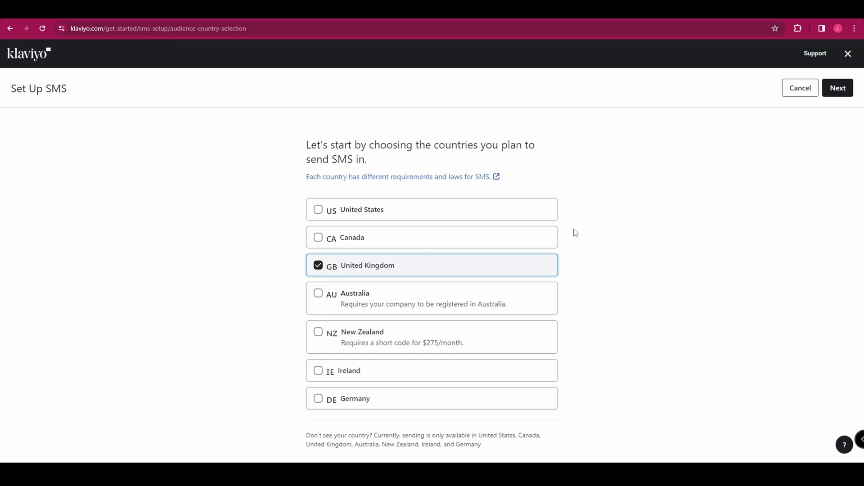
{"action": "left_click", "coordinate": [837, 88]}
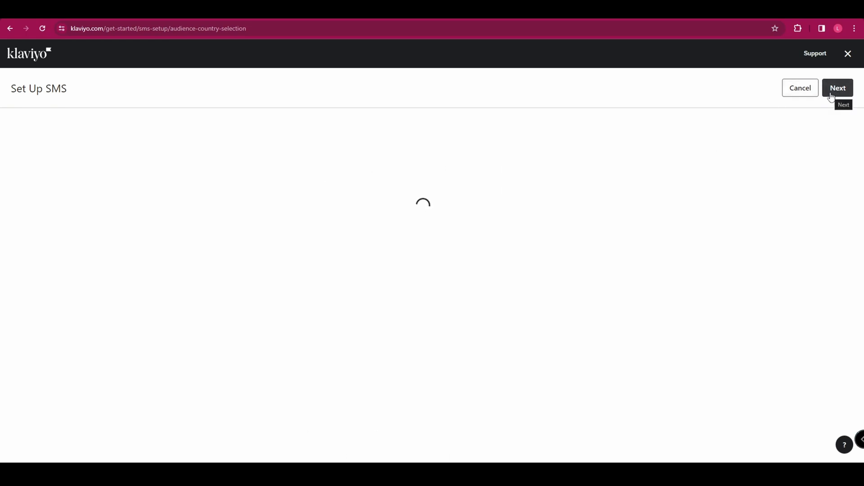
{"action": "left_click", "coordinate": [837, 88]}
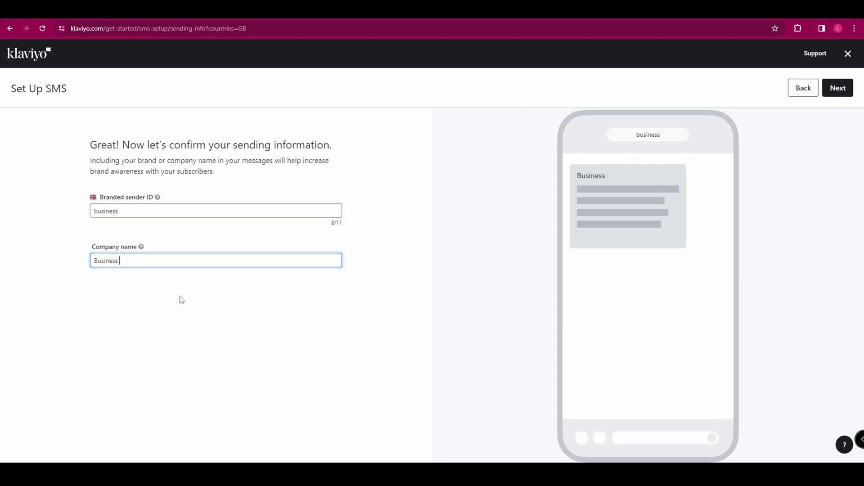
{"action": "type", "text": "Name"}
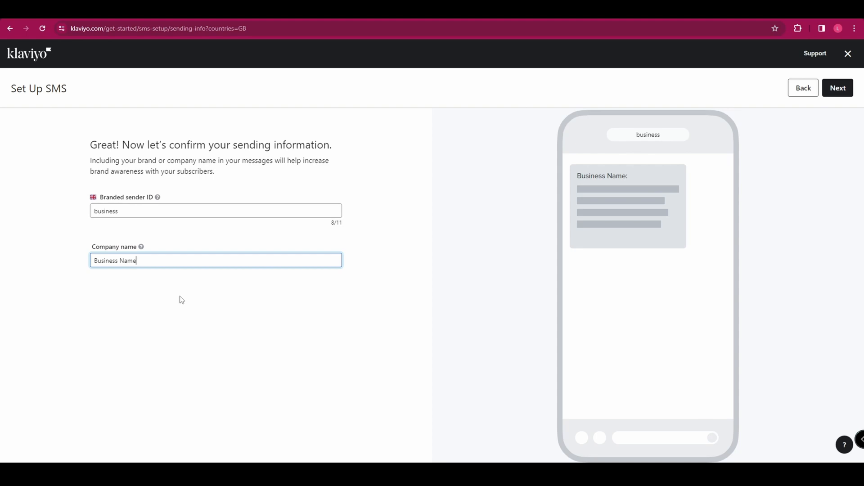
{"action": "mouse_move", "coordinate": [738, 246]}
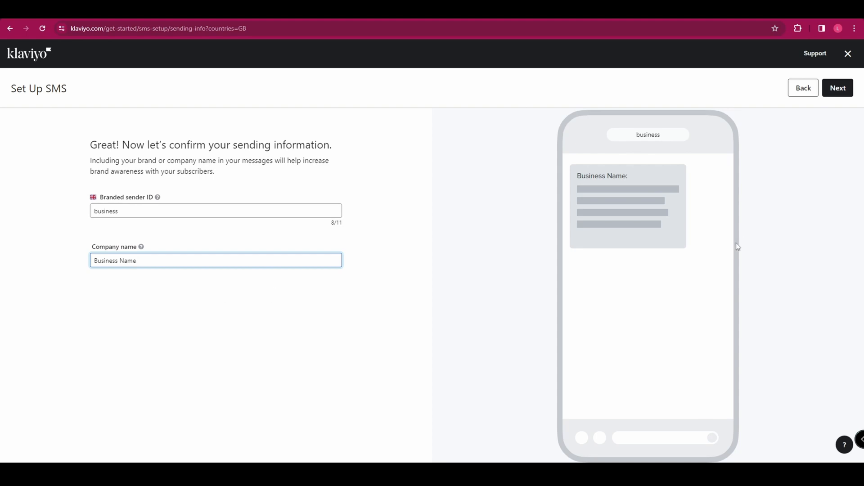
{"action": "left_click", "coordinate": [837, 89]}
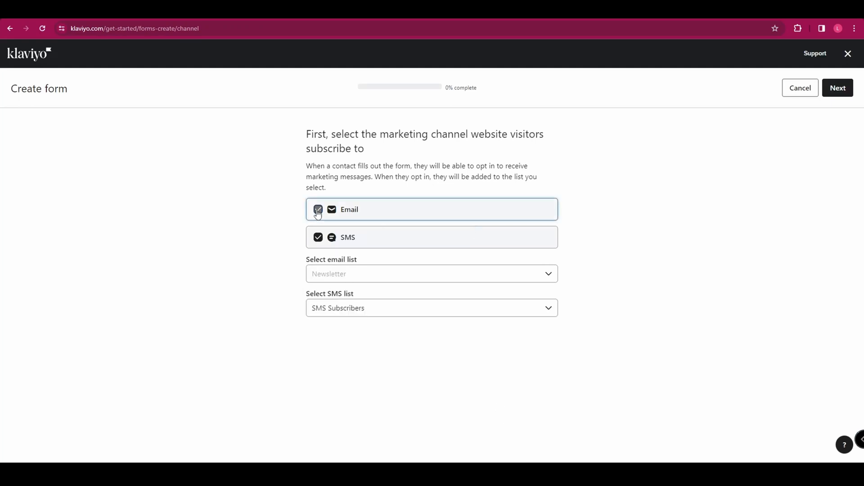
Step: Choose Newsletter as the email list for the Email and SMS sign-up form
{"action": "left_click", "coordinate": [432, 273]}
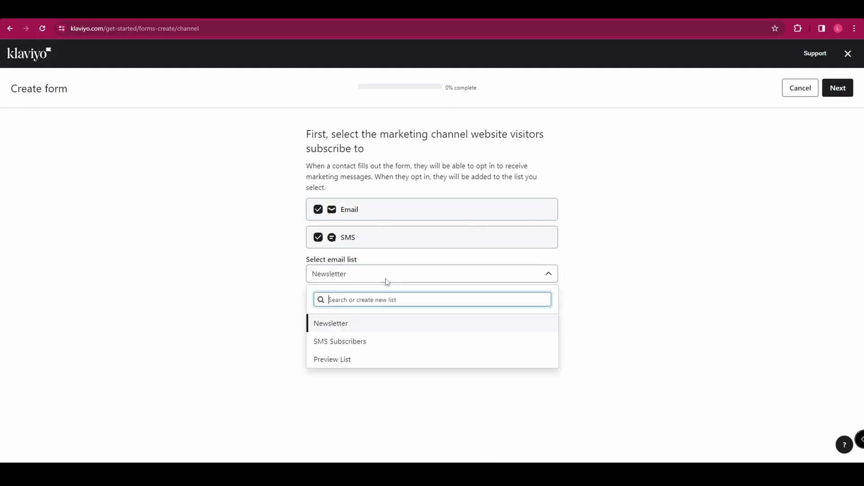
{"action": "left_click", "coordinate": [331, 323]}
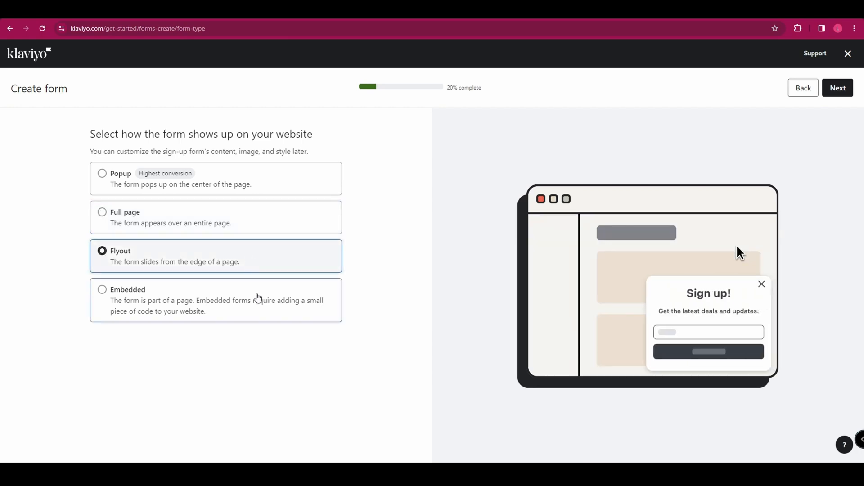
{"action": "mouse_move", "coordinate": [762, 288]}
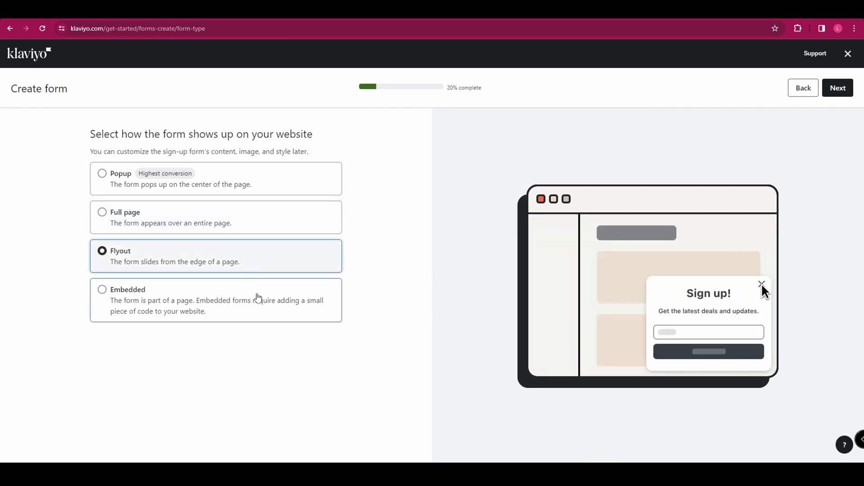
Step: Make the form a Popup after trying Embed, keep the teaser included, and reach the coupon step
{"action": "left_click", "coordinate": [102, 289]}
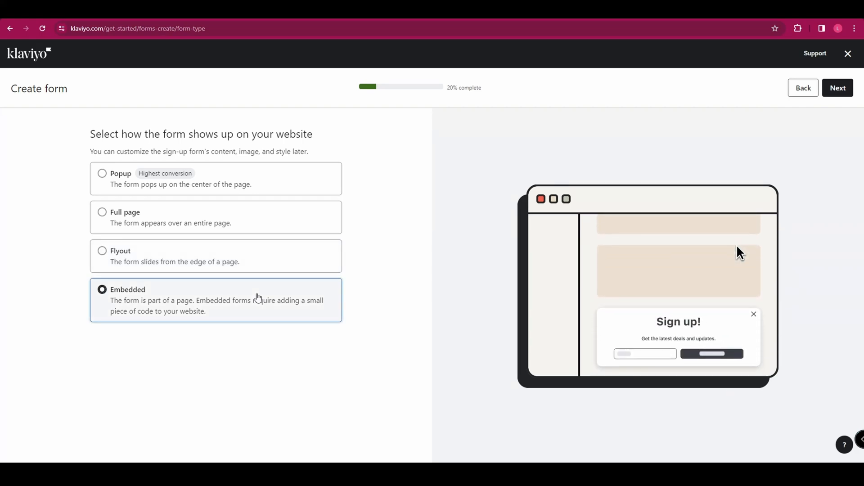
{"action": "left_click", "coordinate": [102, 174]}
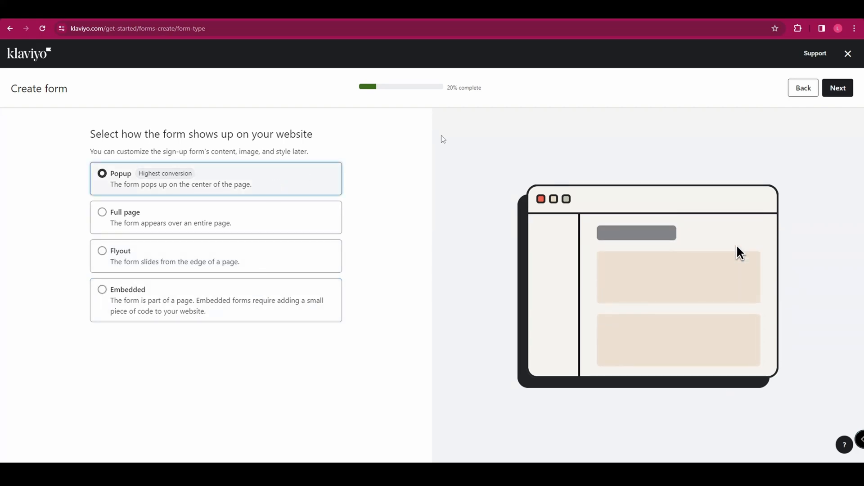
{"action": "left_click", "coordinate": [838, 88]}
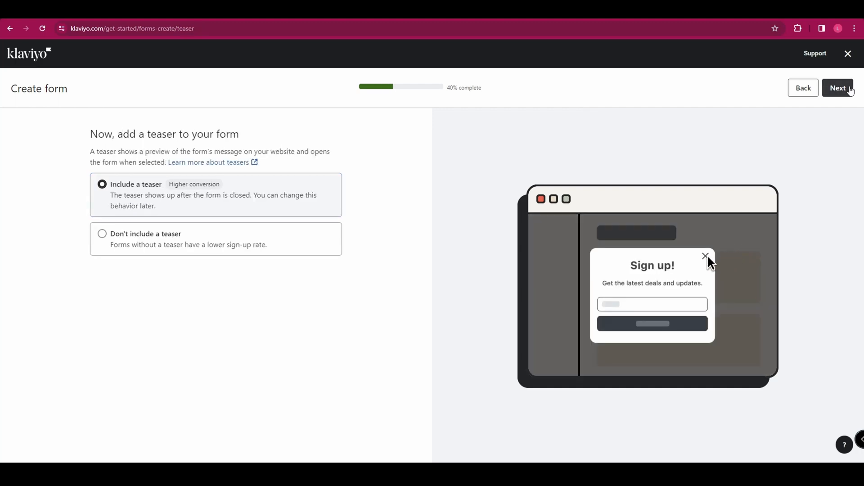
{"action": "left_click", "coordinate": [704, 256]}
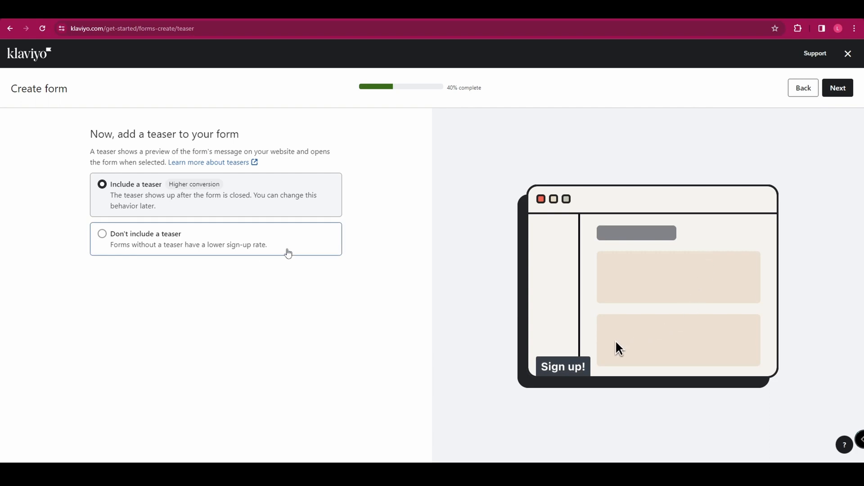
{"action": "left_click", "coordinate": [837, 88]}
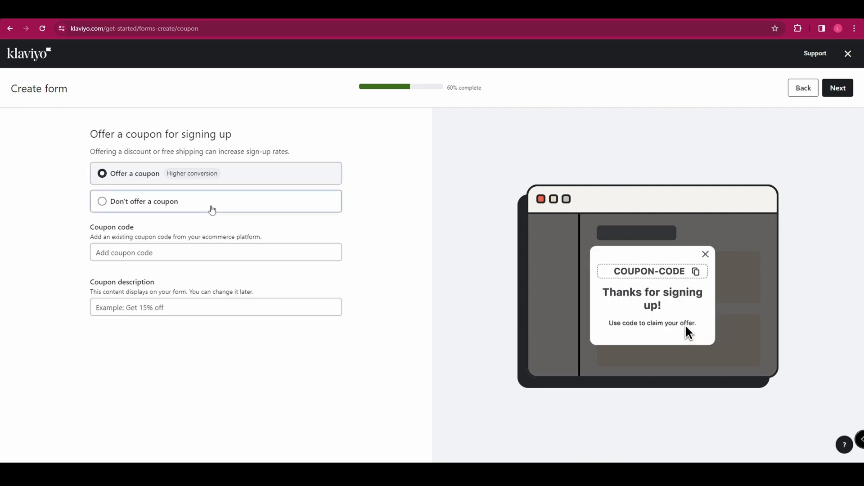
Step: Enter coupon code 1 for the sign-up offer and continue to the layout step
{"action": "left_click", "coordinate": [216, 252]}
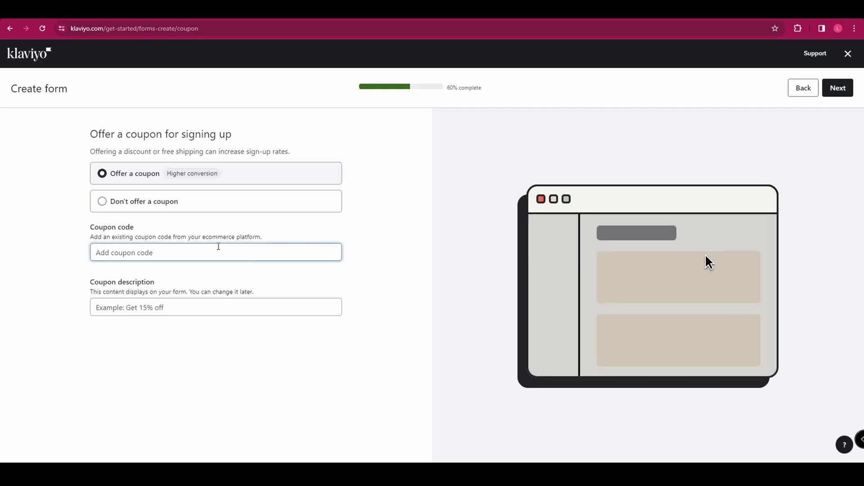
{"action": "type", "text": "1"}
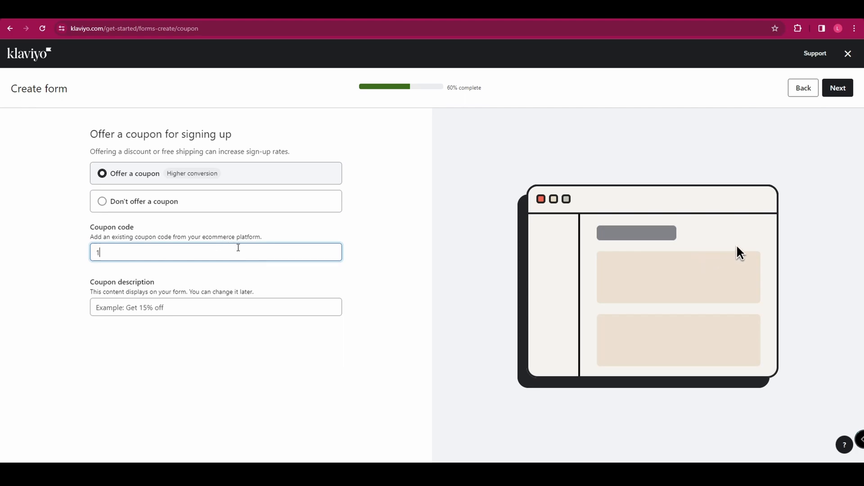
{"action": "left_click", "coordinate": [838, 88]}
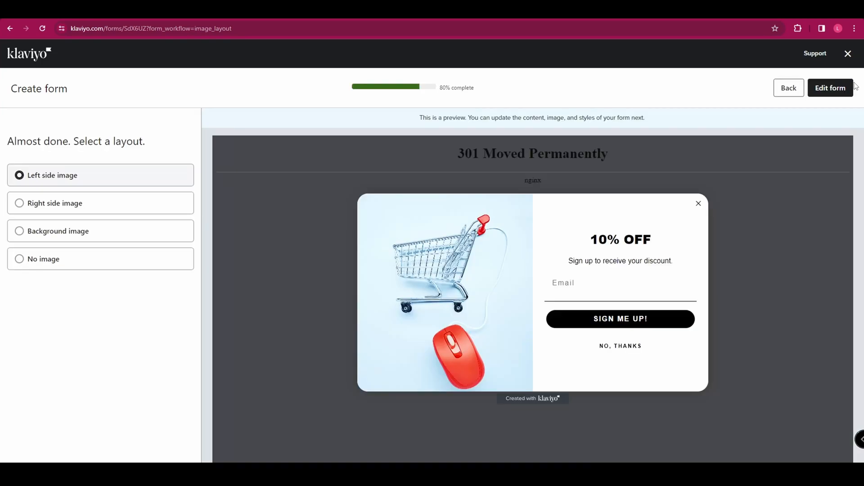
{"action": "mouse_move", "coordinate": [112, 209]}
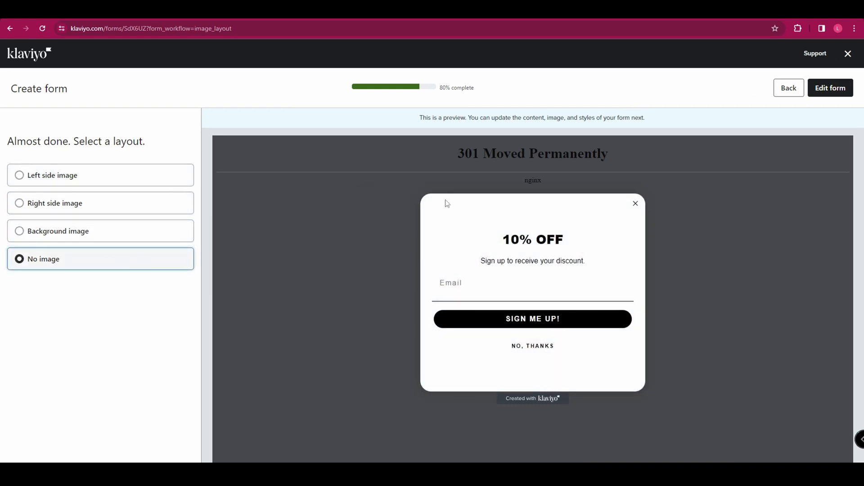
{"action": "mouse_move", "coordinate": [230, 220]}
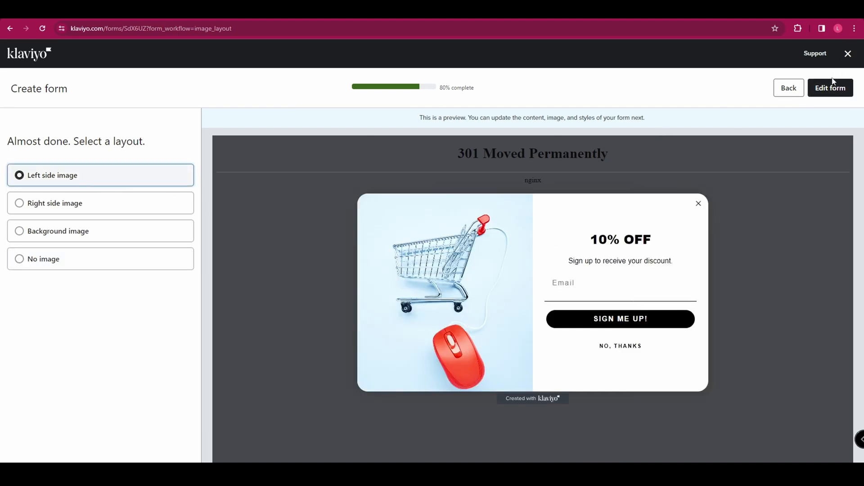
Step: Keep the left-side image layout and launch Edit form
{"action": "left_click", "coordinate": [829, 88]}
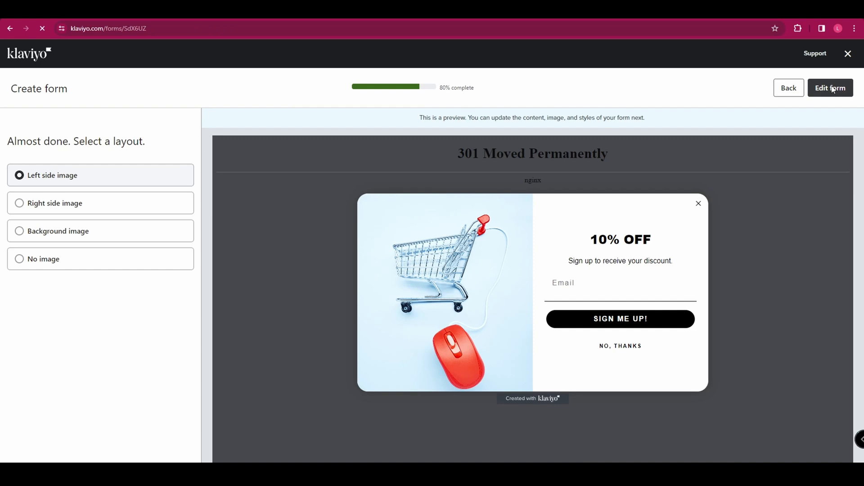
Step: Leave the popup's side image and scroll through the form's overall style settings
{"action": "left_click", "coordinate": [830, 89]}
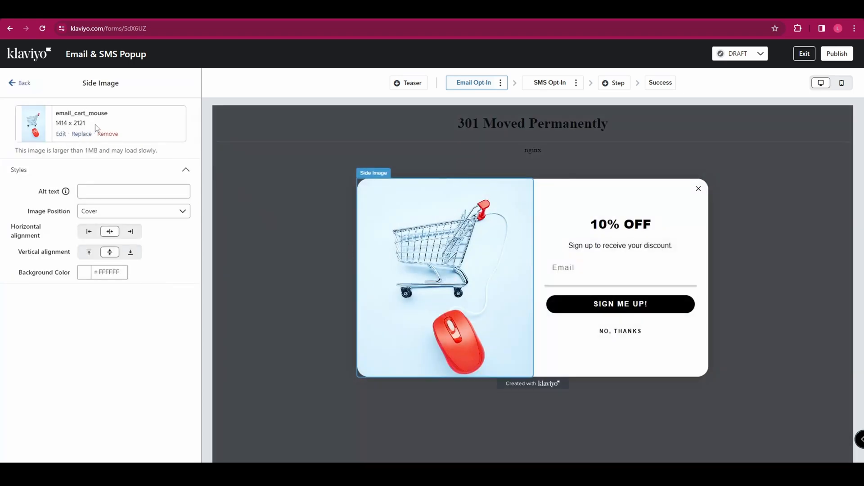
{"action": "mouse_move", "coordinate": [101, 135]}
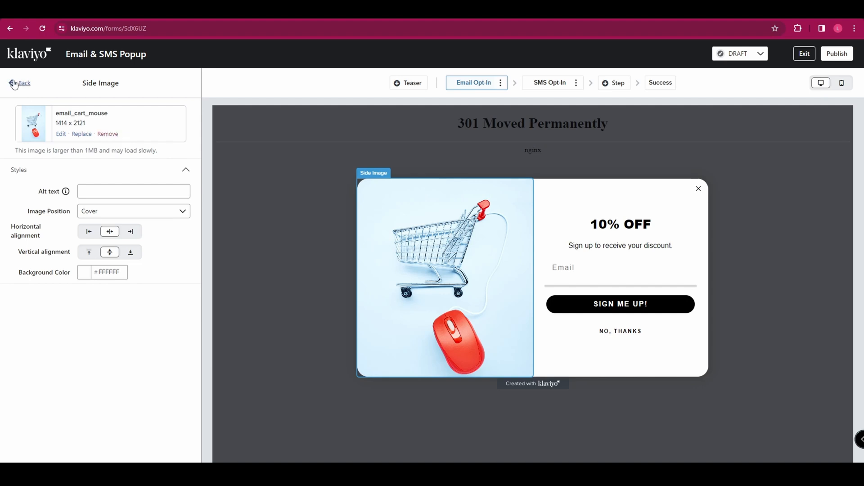
{"action": "left_click", "coordinate": [20, 82]}
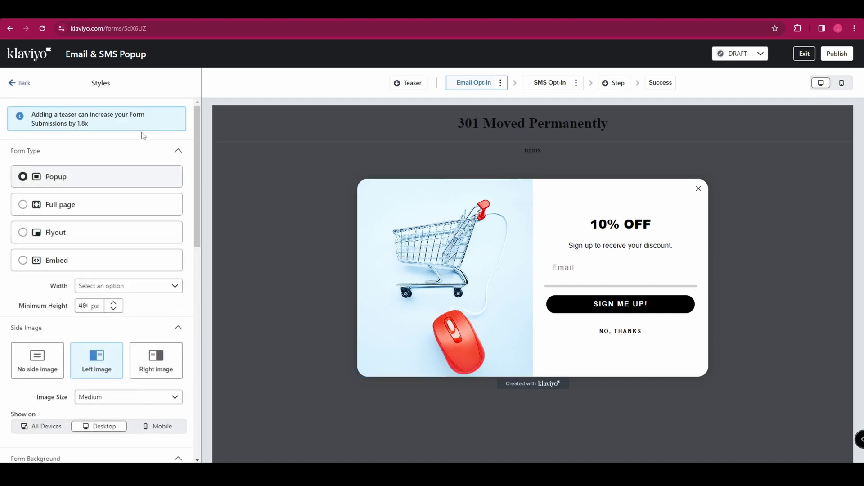
{"action": "scroll", "scroll_direction": "down", "scroll_amount": 3}
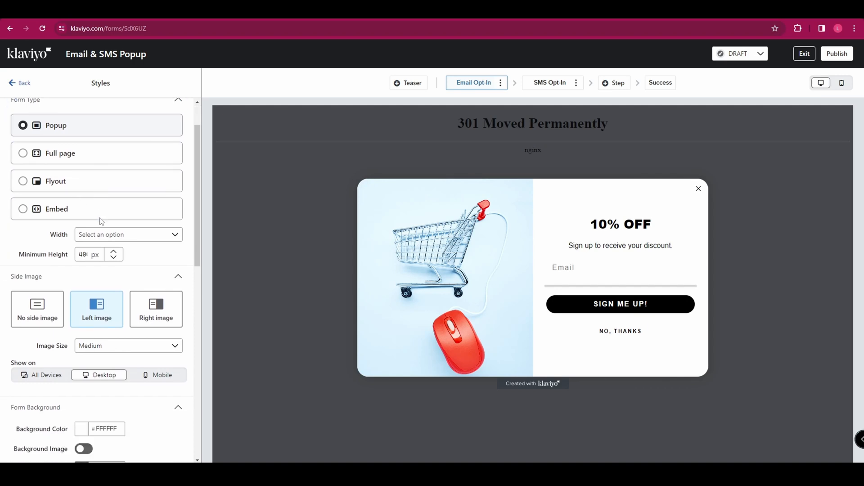
{"action": "scroll", "scroll_direction": "down", "scroll_amount": 3}
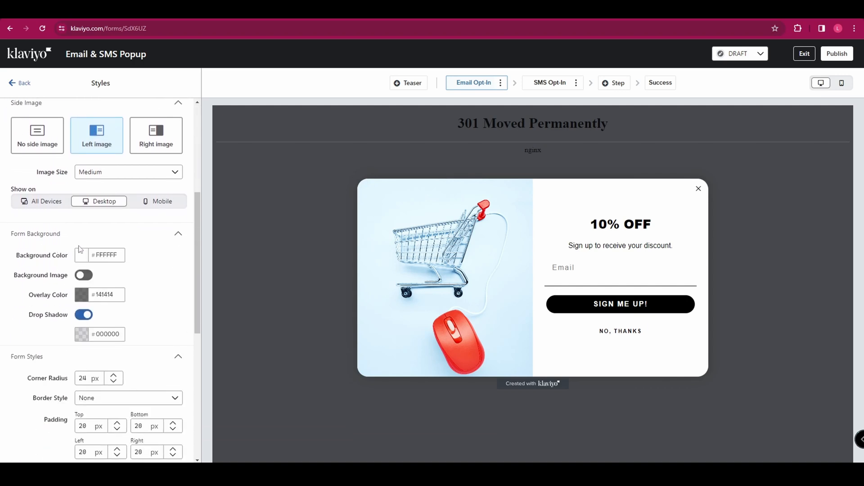
{"action": "scroll", "scroll_direction": "down", "scroll_amount": 3}
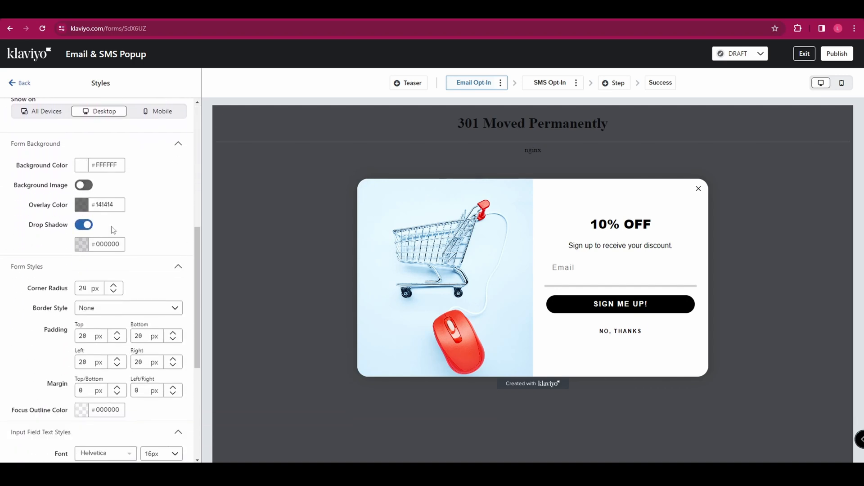
{"action": "scroll", "scroll_direction": "down", "scroll_amount": 3}
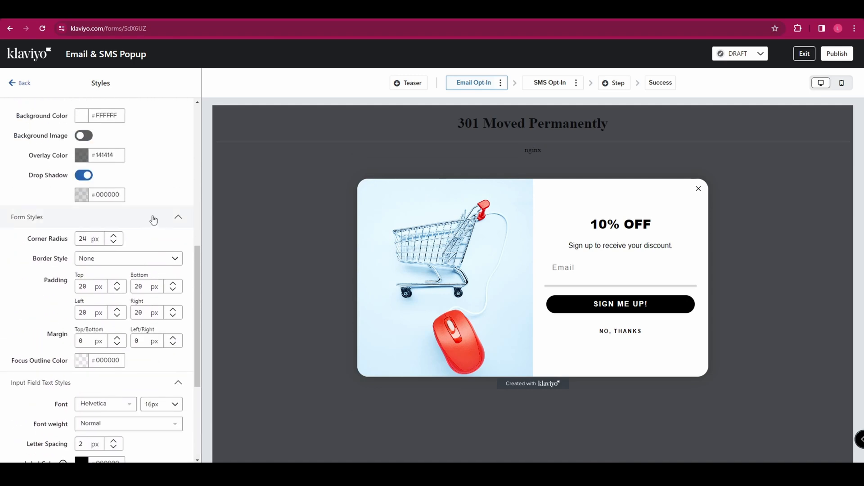
Step: Set display timing to 'Based on rules' with 'After visitor has scrolled a certain amount' at 30%
{"action": "left_click", "coordinate": [19, 83]}
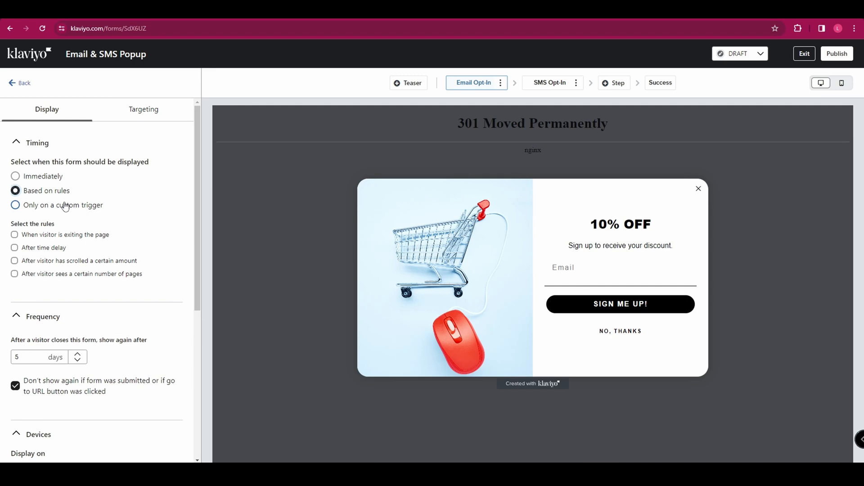
{"action": "left_click", "coordinate": [15, 205]}
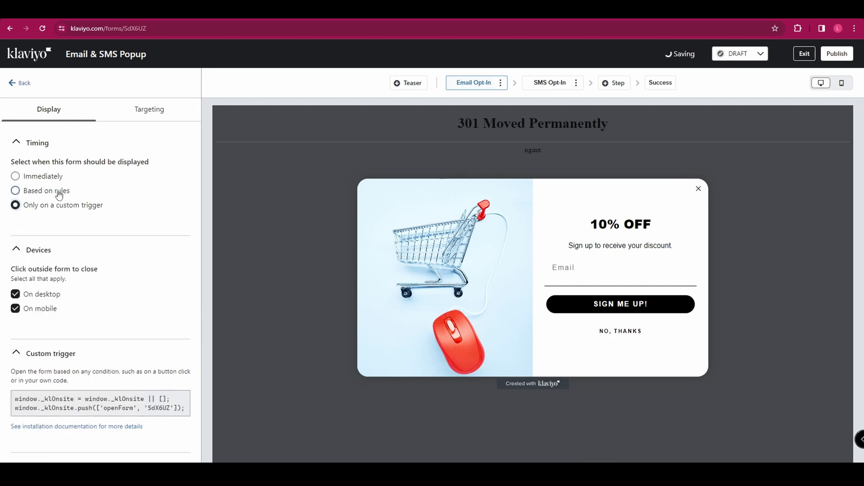
{"action": "left_click", "coordinate": [15, 191]}
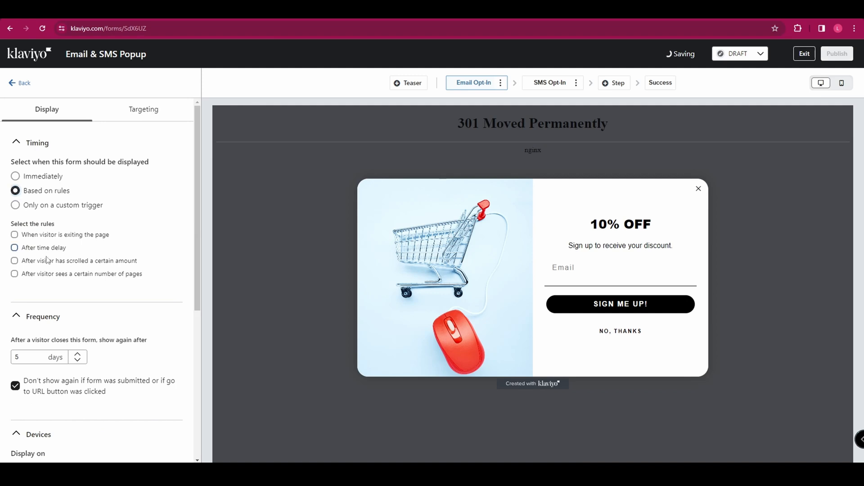
{"action": "left_click", "coordinate": [15, 261]}
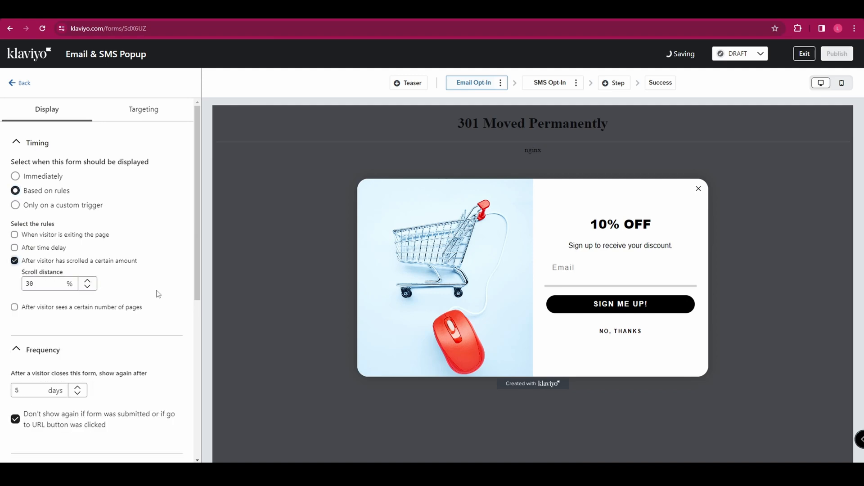
{"action": "scroll", "scroll_direction": "down", "scroll_amount": 3}
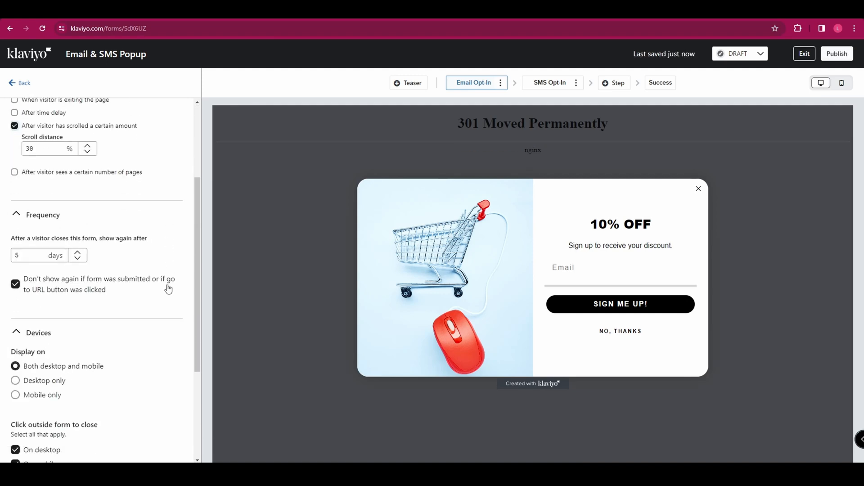
{"action": "scroll", "scroll_direction": "down", "scroll_amount": 3}
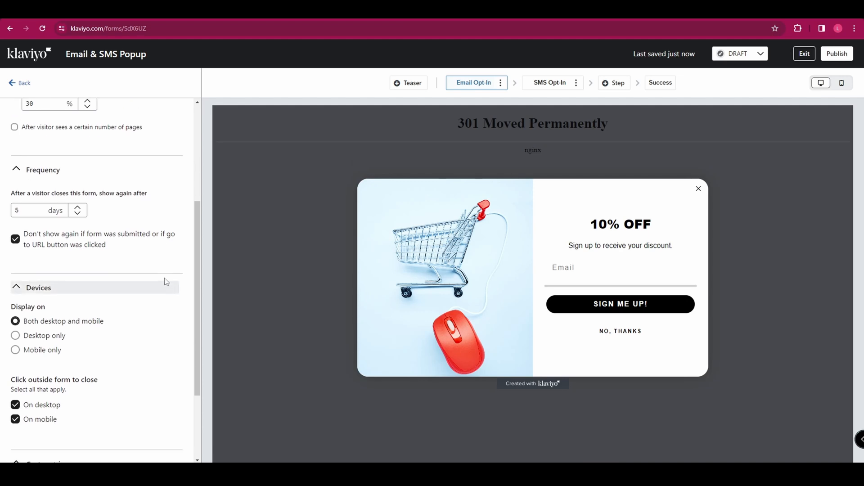
{"action": "mouse_move", "coordinate": [164, 269]}
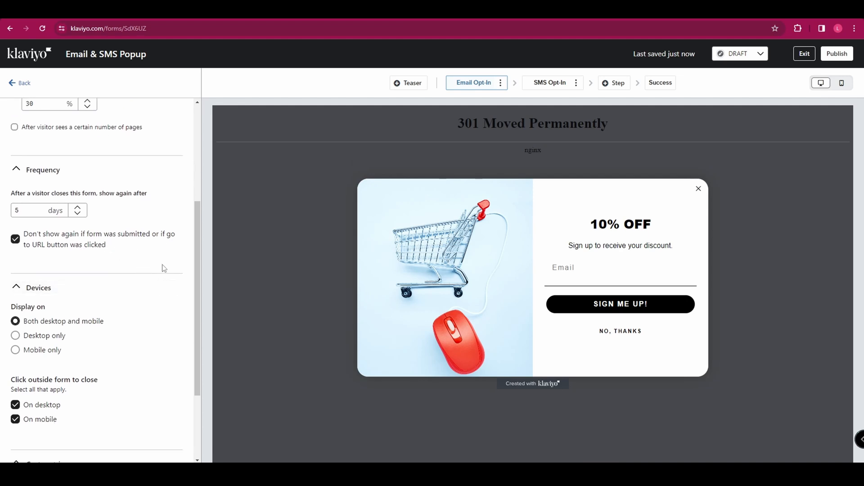
{"action": "scroll", "scroll_direction": "down", "scroll_amount": 3}
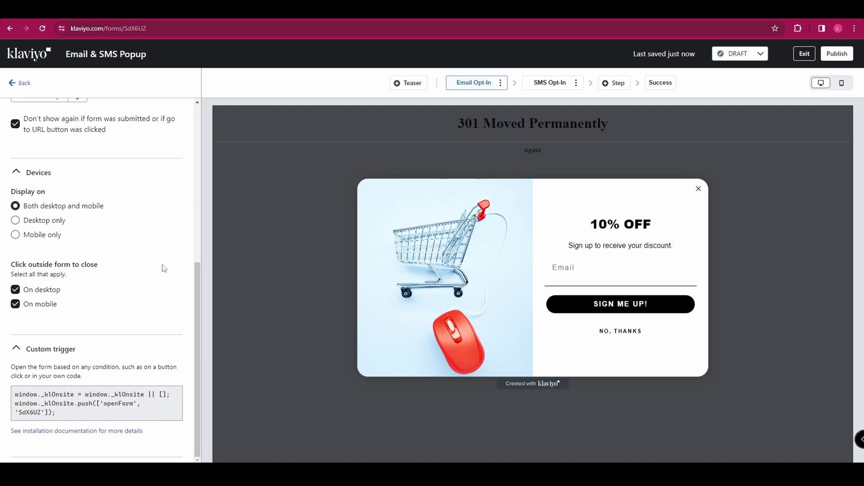
{"action": "mouse_move", "coordinate": [83, 274]}
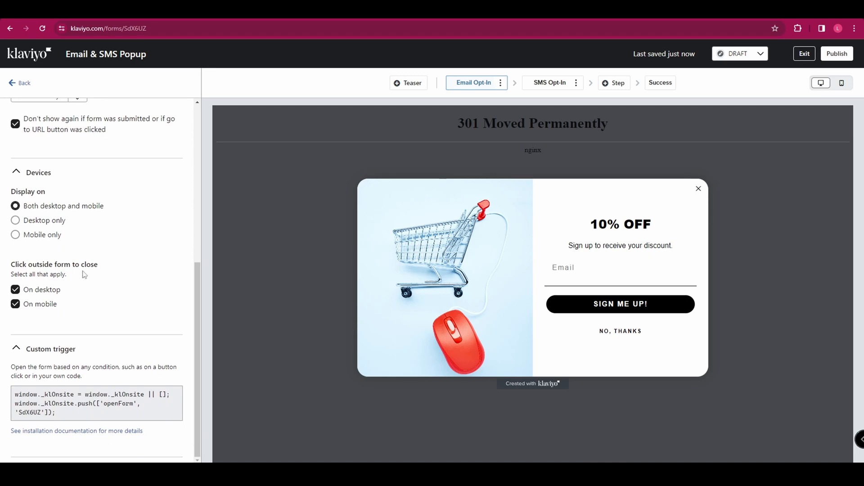
{"action": "mouse_move", "coordinate": [135, 211]}
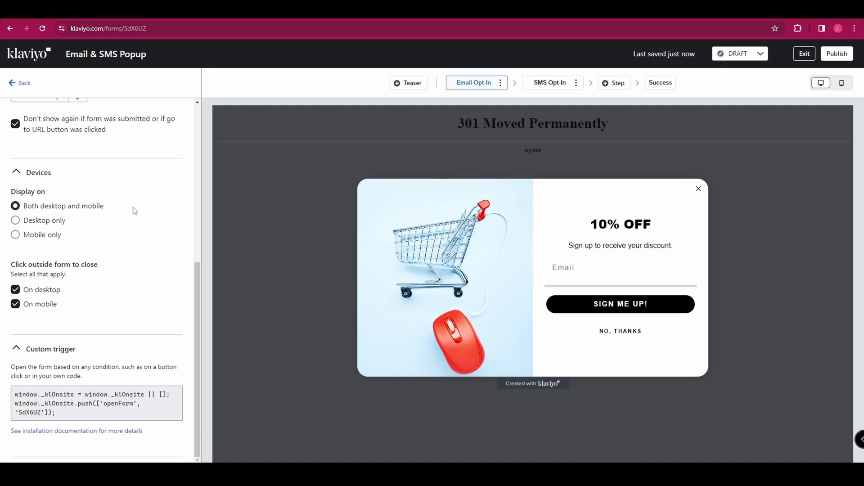
Step: Delete the empty image block and change the subtitle to 'Sign up to receive your discount today!'
{"action": "left_click", "coordinate": [22, 83]}
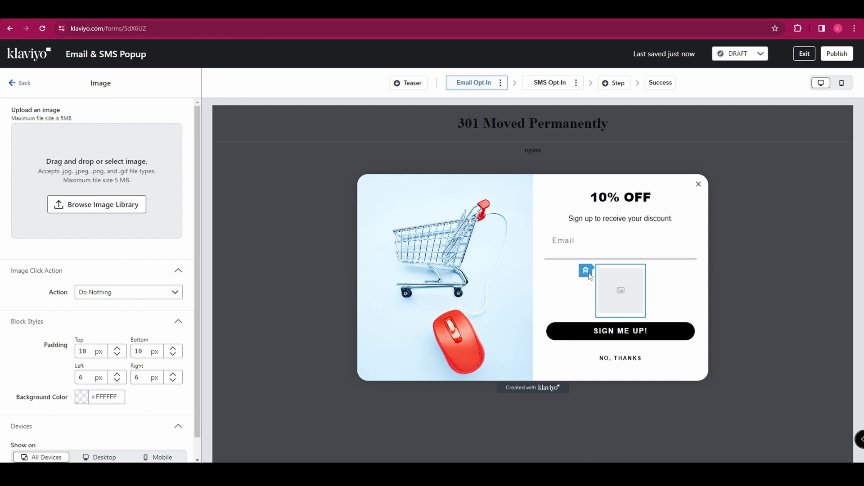
{"action": "left_click", "coordinate": [585, 270]}
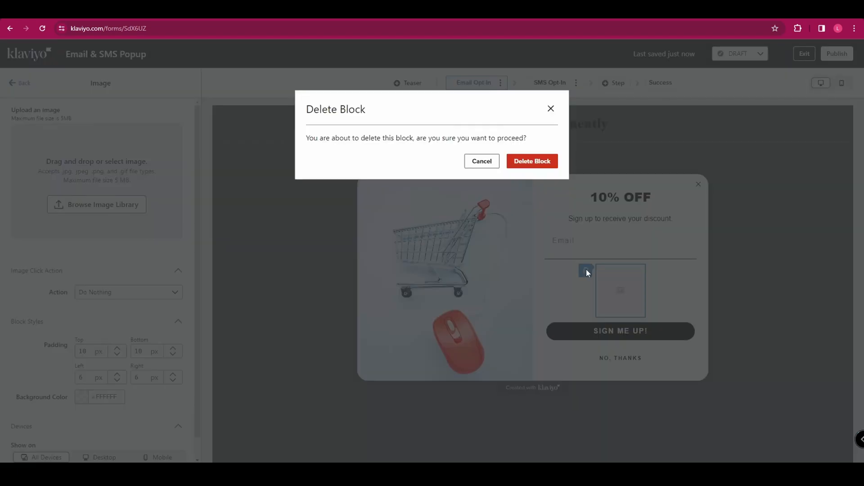
{"action": "left_click", "coordinate": [532, 161]}
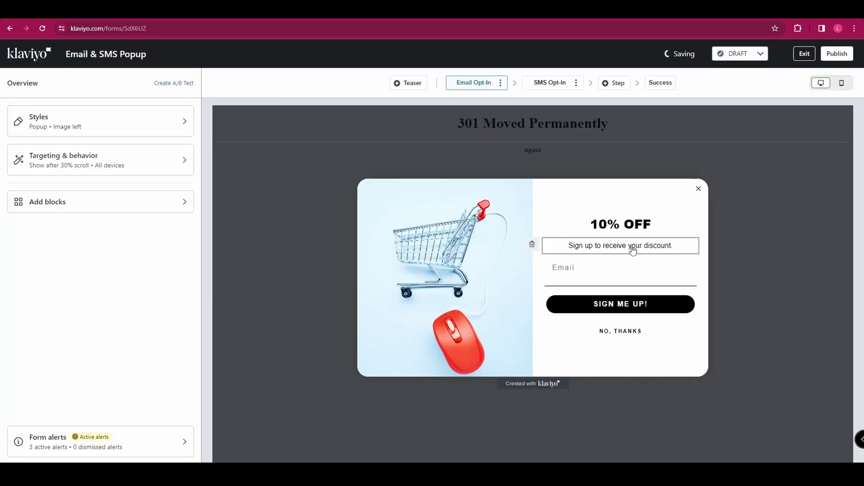
{"action": "left_click", "coordinate": [620, 244]}
{"action": "type", "text": " today!"}
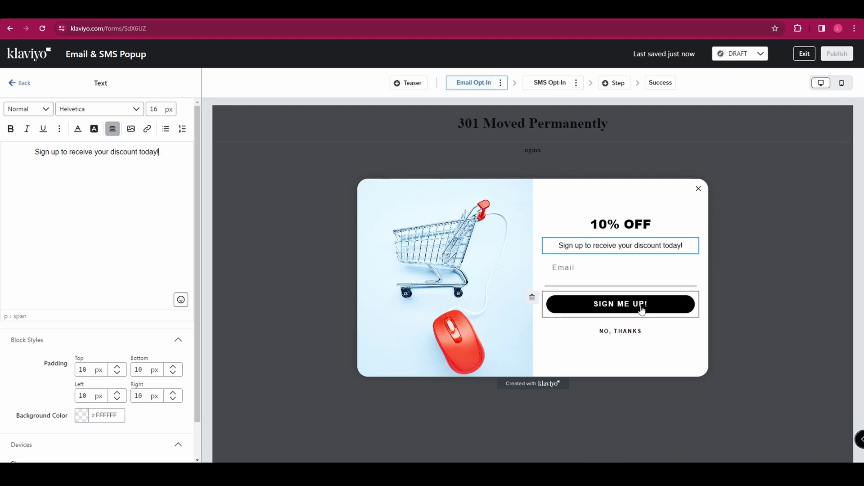
{"action": "left_click", "coordinate": [620, 305]}
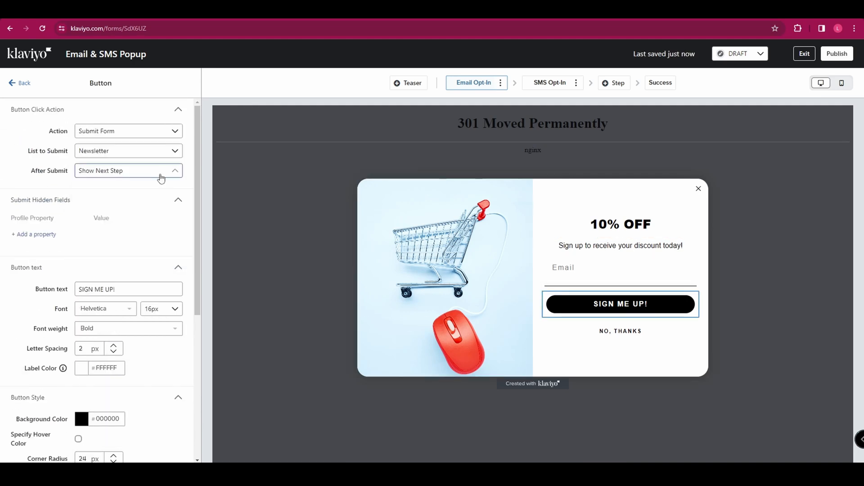
Step: Attempt to publish the popup and review its three SMS disclosure alerts
{"action": "left_click", "coordinate": [837, 53]}
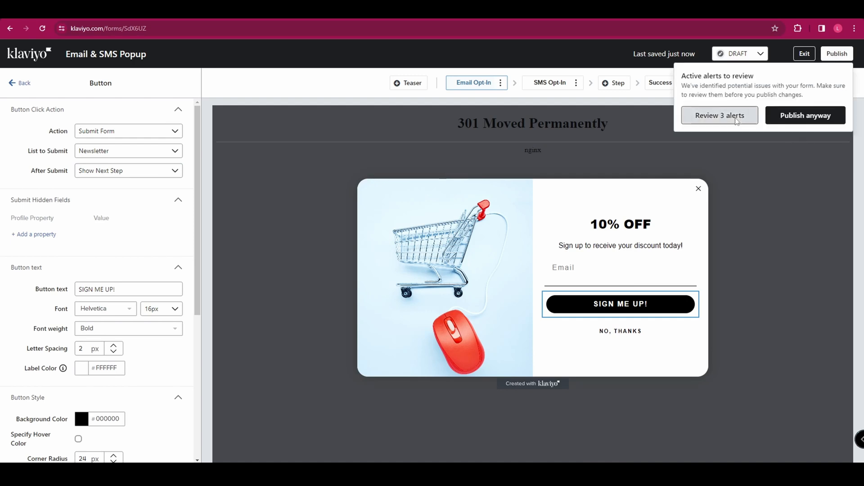
{"action": "left_click", "coordinate": [719, 115]}
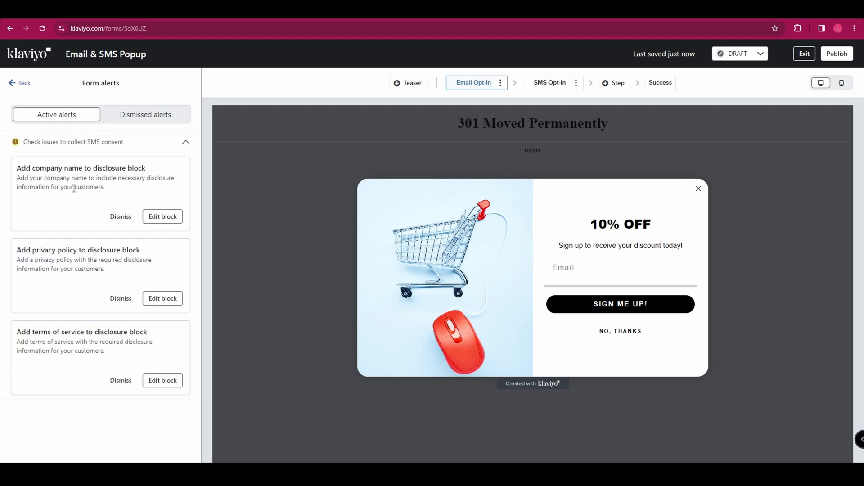
{"action": "mouse_move", "coordinate": [164, 162]}
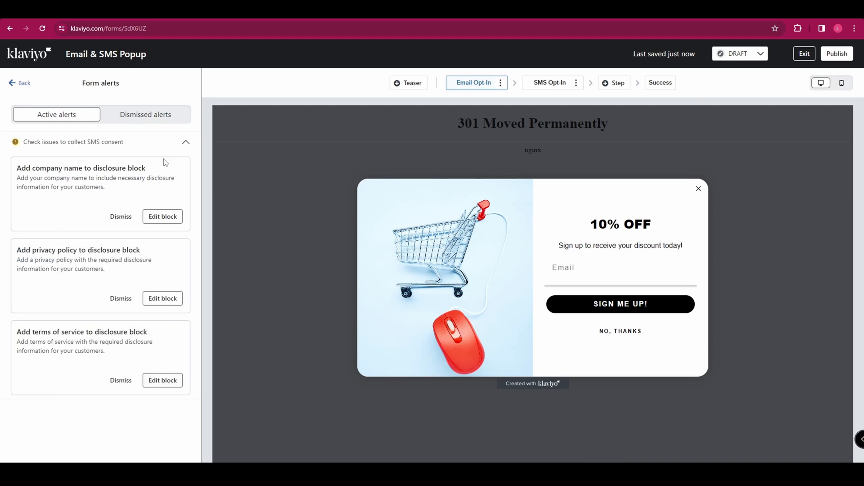
{"action": "mouse_move", "coordinate": [841, 135]}
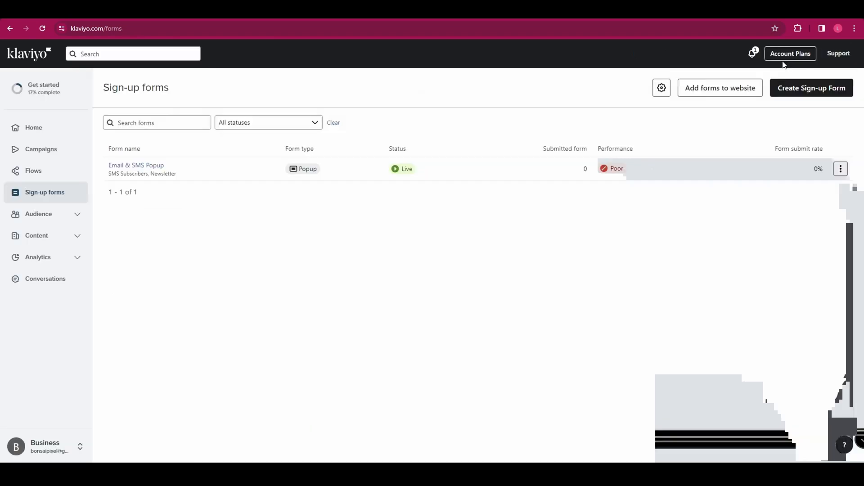
{"action": "mouse_move", "coordinate": [52, 140]}
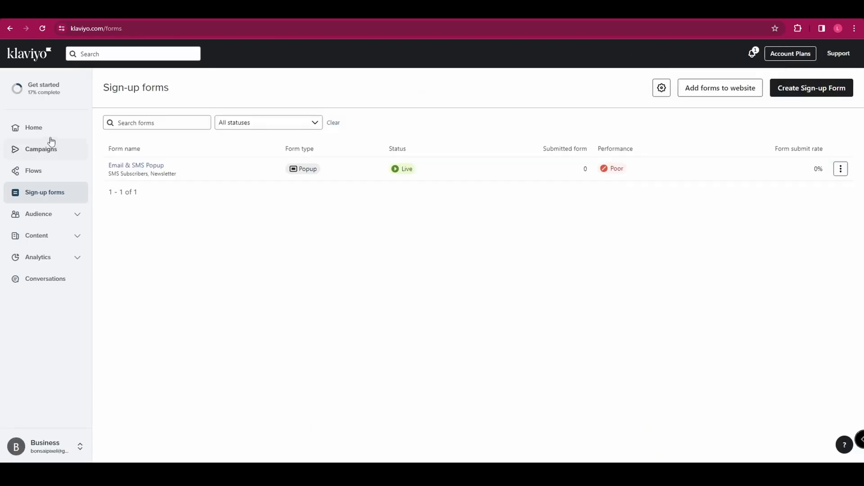
Step: From Home's Begin with SMS checklist, start the 'Update your terms of service' task
{"action": "left_click", "coordinate": [32, 128]}
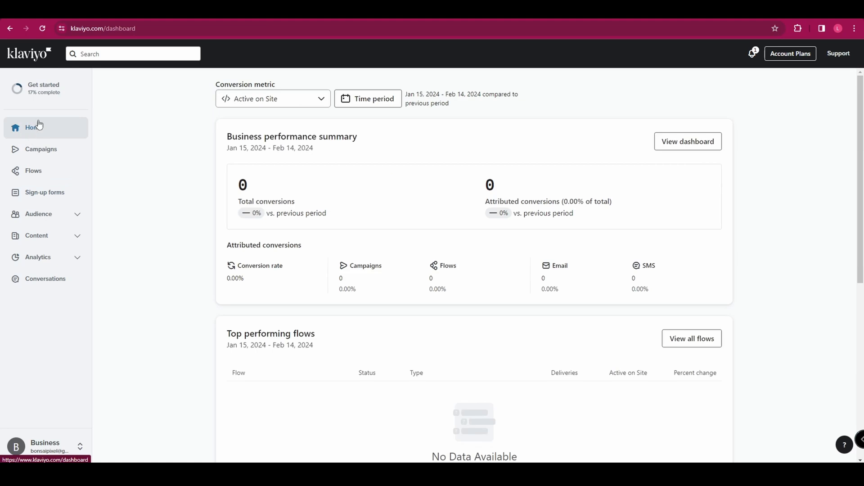
{"action": "left_click", "coordinate": [44, 88]}
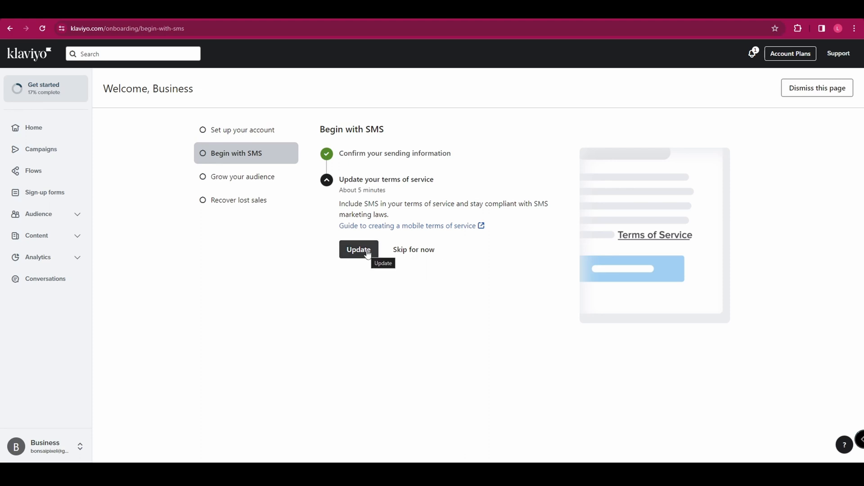
{"action": "left_click", "coordinate": [358, 249]}
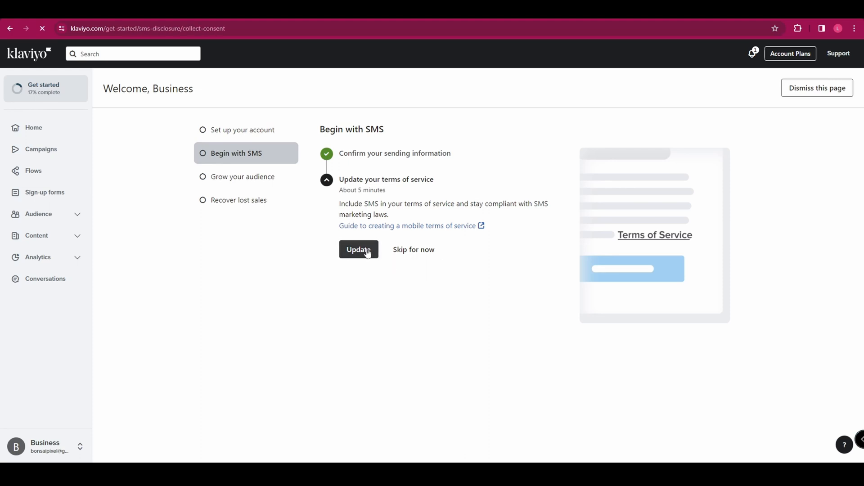
{"action": "left_click", "coordinate": [358, 249]}
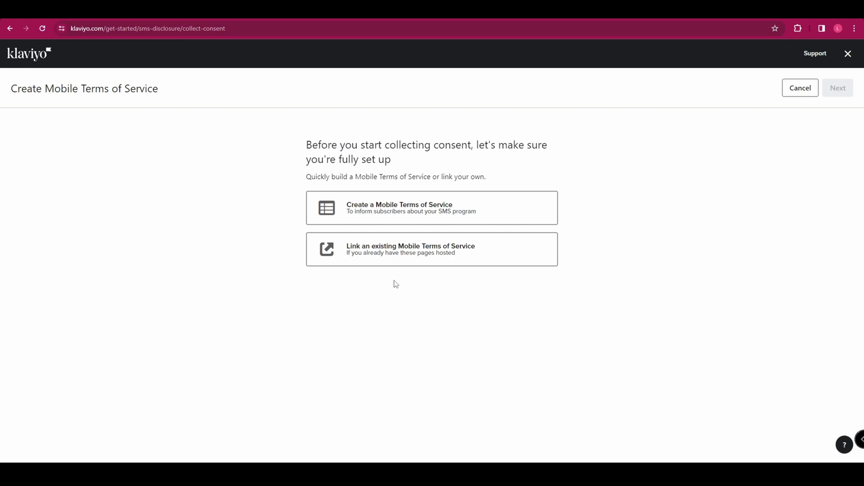
{"action": "mouse_move", "coordinate": [396, 274]}
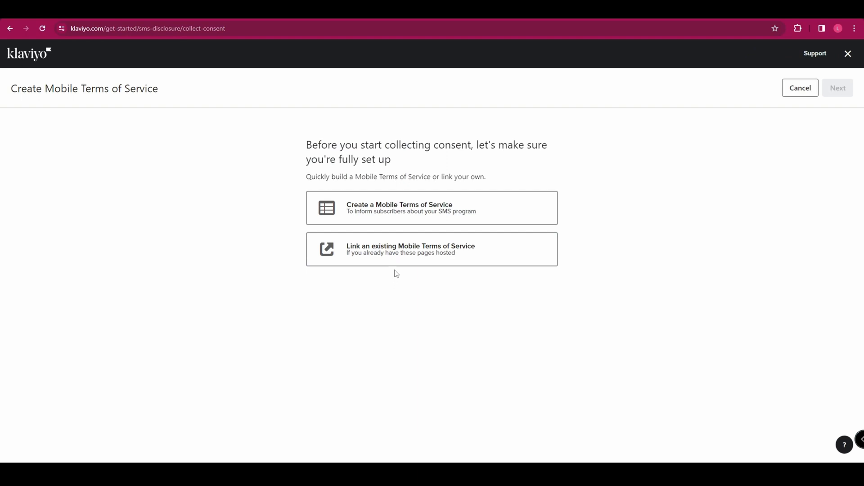
Step: Choose to build new mobile terms of service and continue through company details to the privacy policy step
{"action": "left_click", "coordinate": [432, 207]}
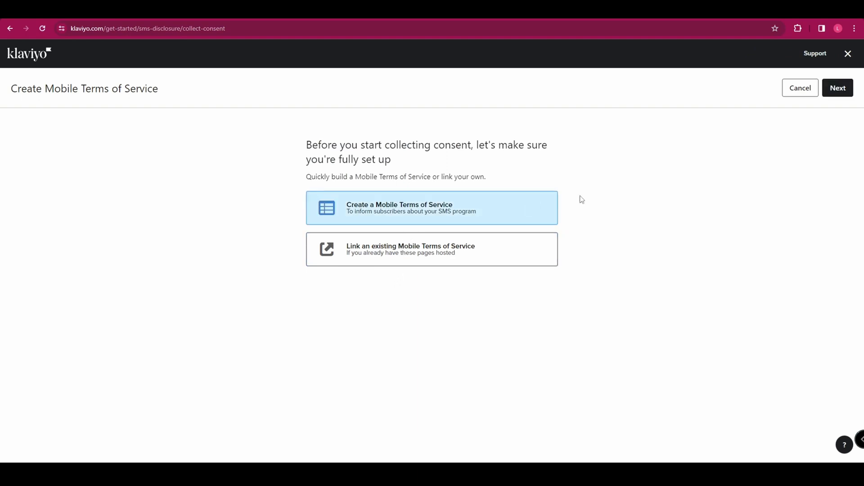
{"action": "left_click", "coordinate": [837, 89]}
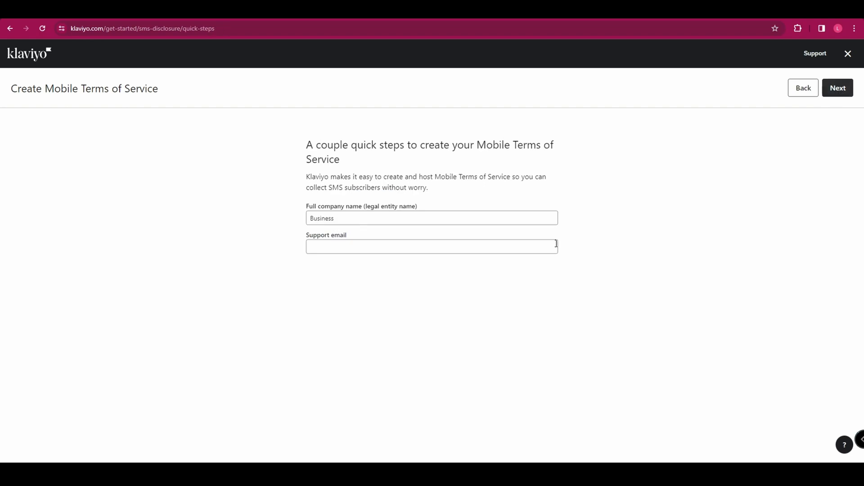
{"action": "left_click", "coordinate": [837, 88]}
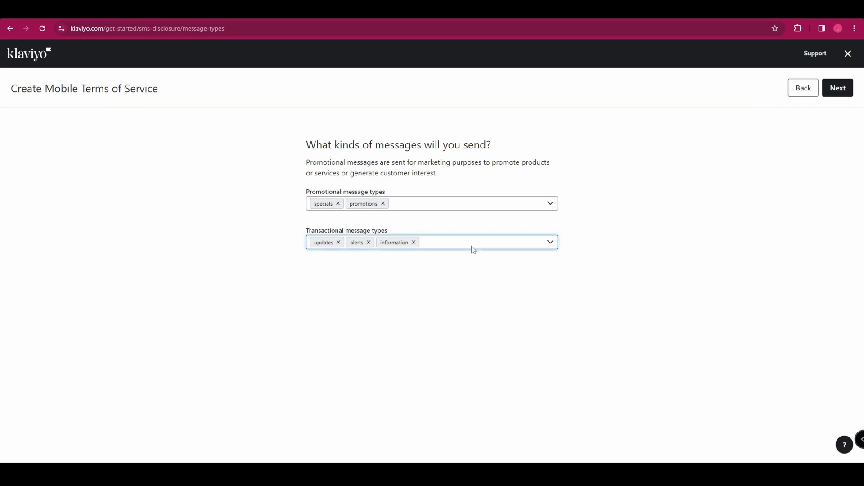
{"action": "left_click", "coordinate": [837, 89]}
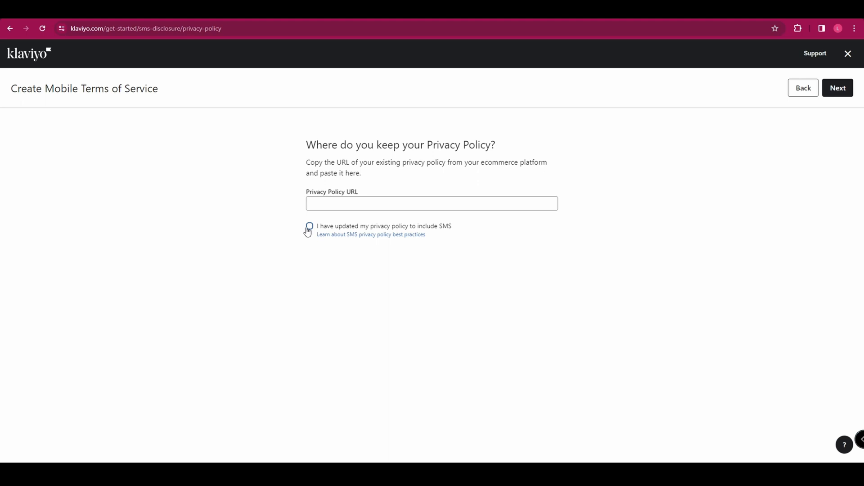
{"action": "type", "text": "www.business.com"}
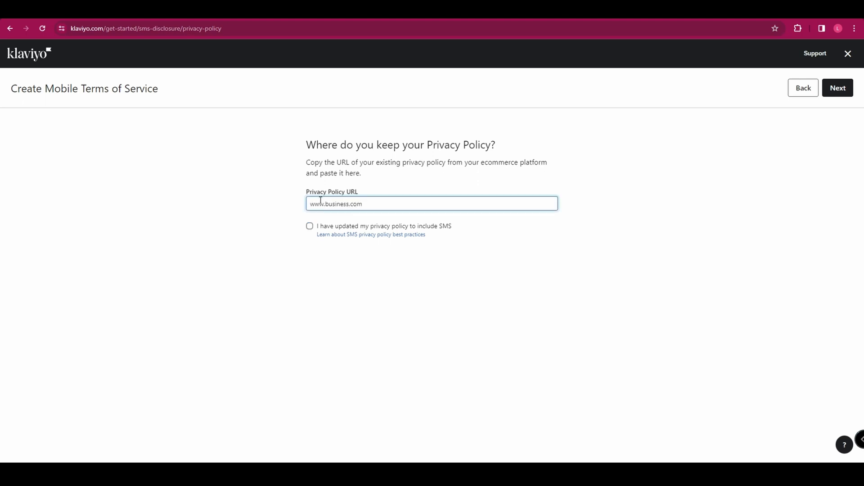
{"action": "type", "text": "/policy"}
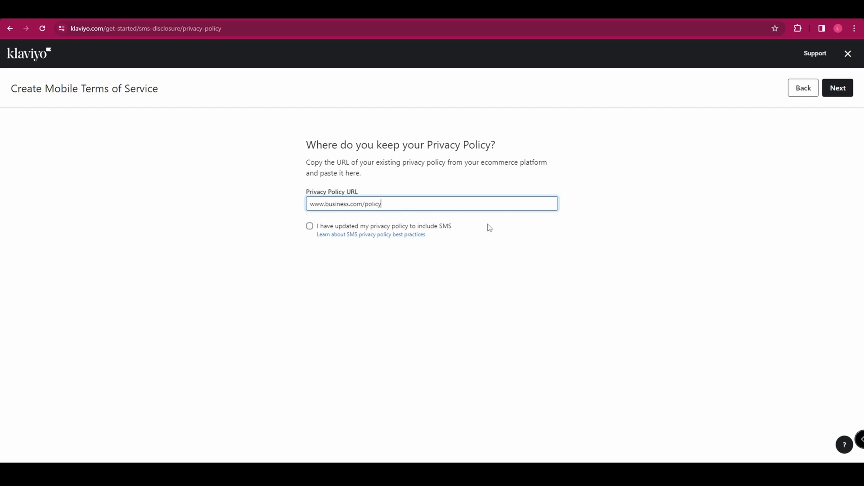
Step: Review the generated terms and save with 'Add to existing Terms of Service' selected
{"action": "left_click", "coordinate": [837, 88]}
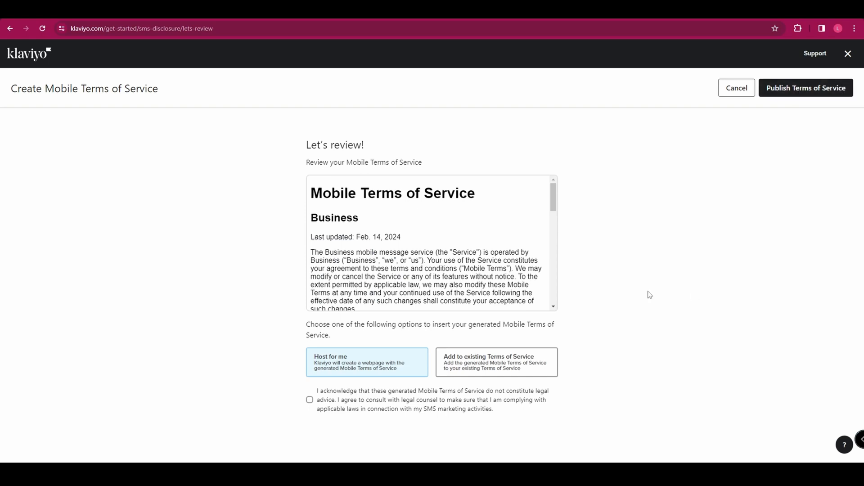
{"action": "scroll", "scroll_direction": "down", "scroll_amount": 3}
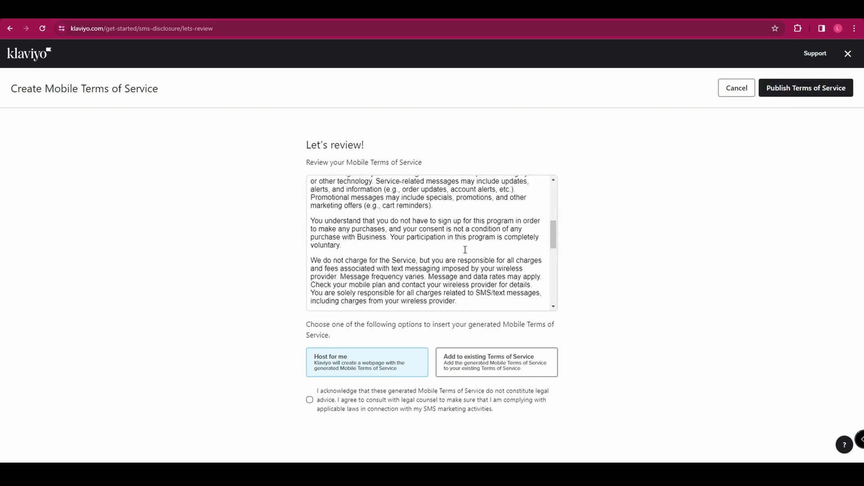
{"action": "scroll", "scroll_direction": "down", "scroll_amount": 3}
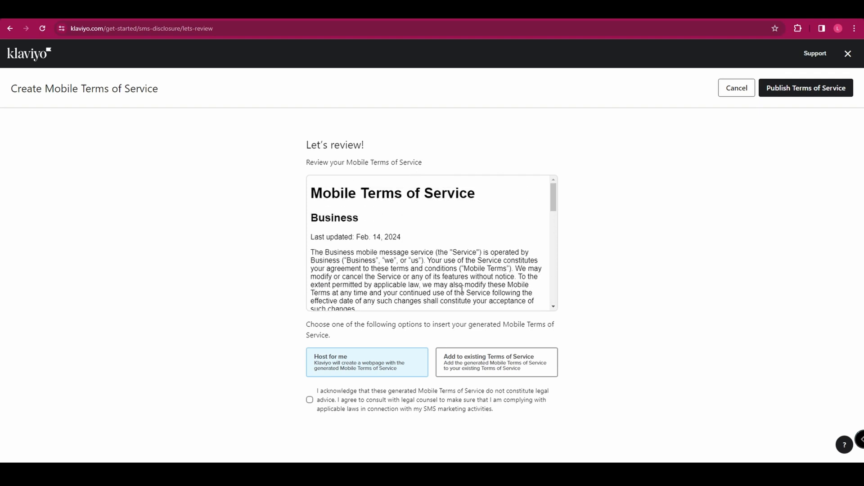
{"action": "left_click", "coordinate": [495, 362]}
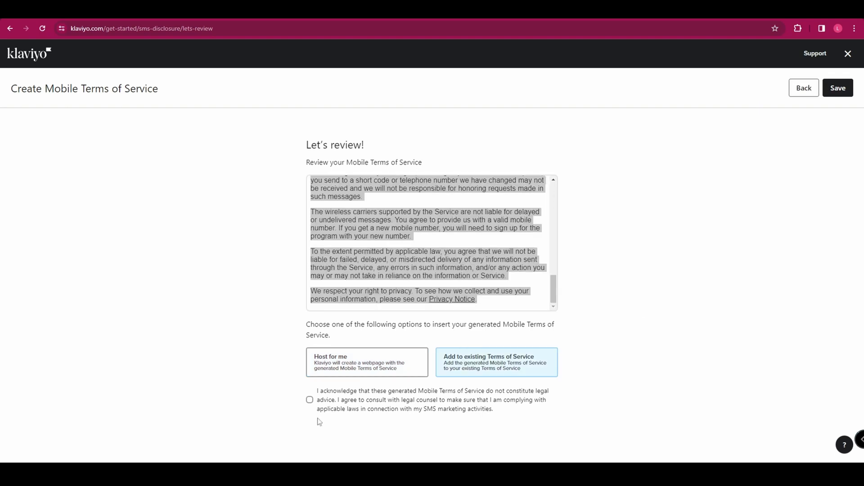
{"action": "left_click", "coordinate": [309, 400]}
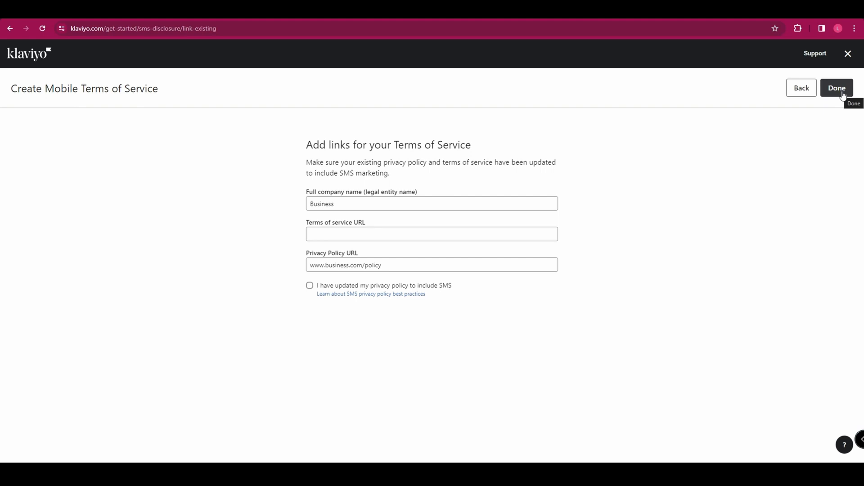
{"action": "left_click", "coordinate": [836, 88]}
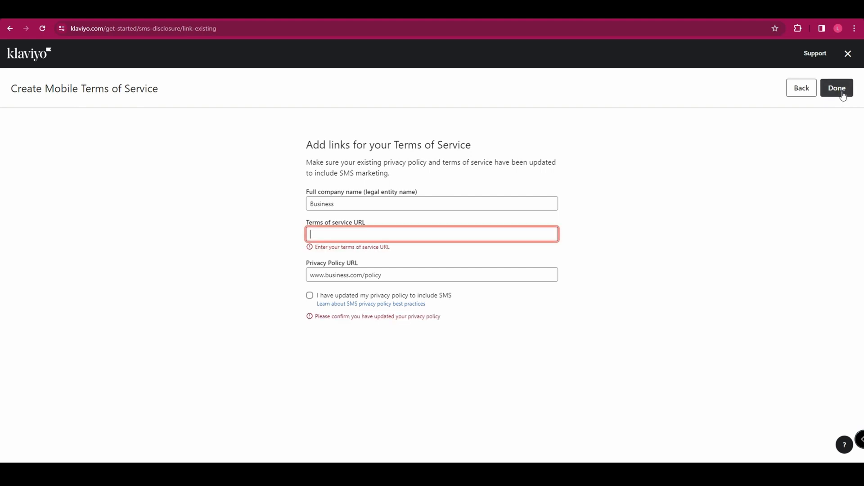
{"action": "type", "text": "www.business.com/terms"}
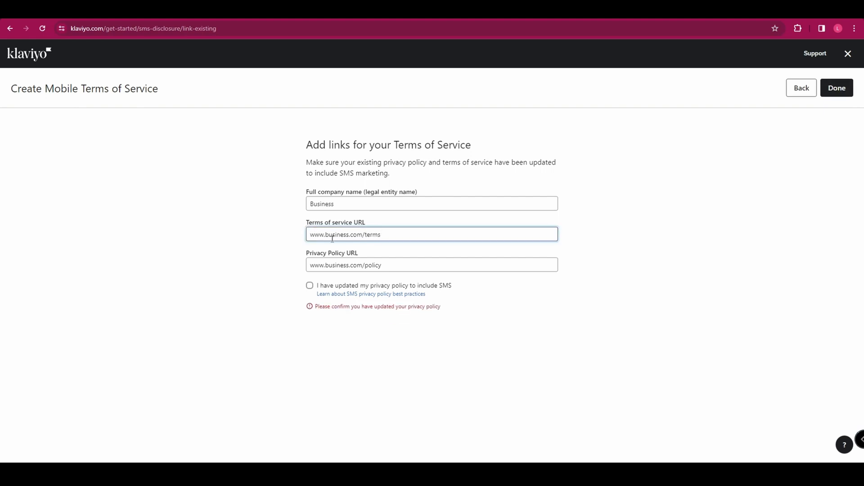
{"action": "left_click", "coordinate": [310, 285]}
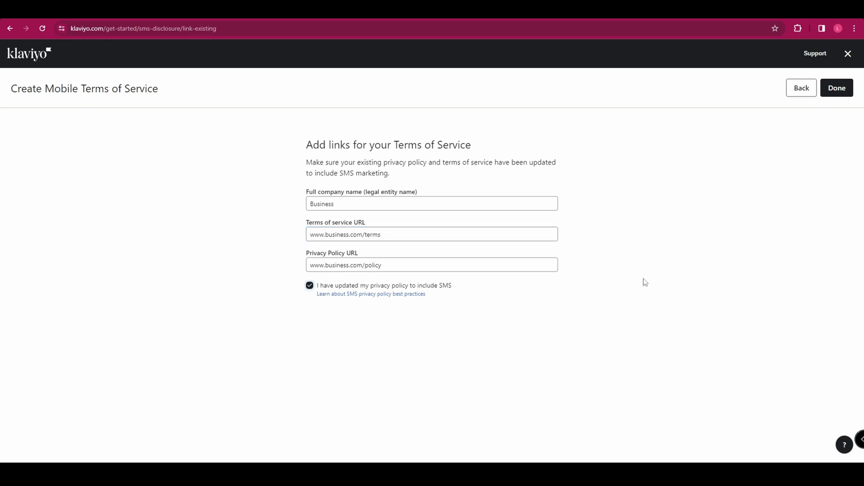
{"action": "left_click", "coordinate": [837, 88]}
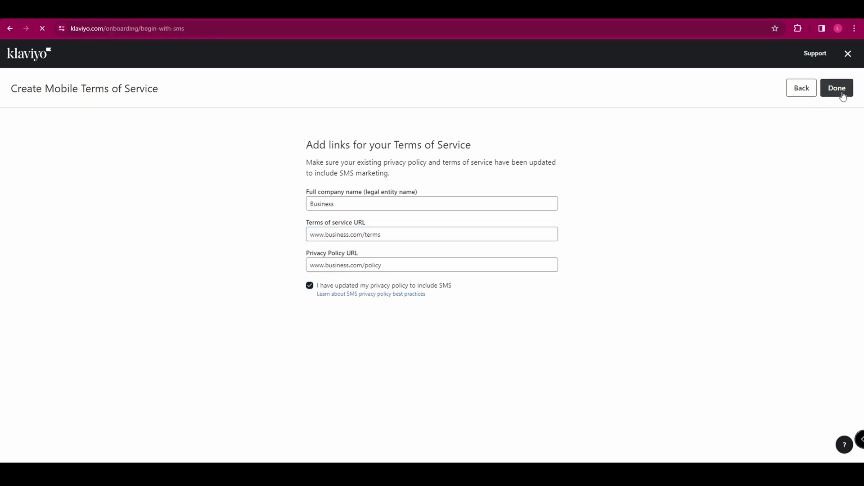
{"action": "left_click", "coordinate": [837, 88]}
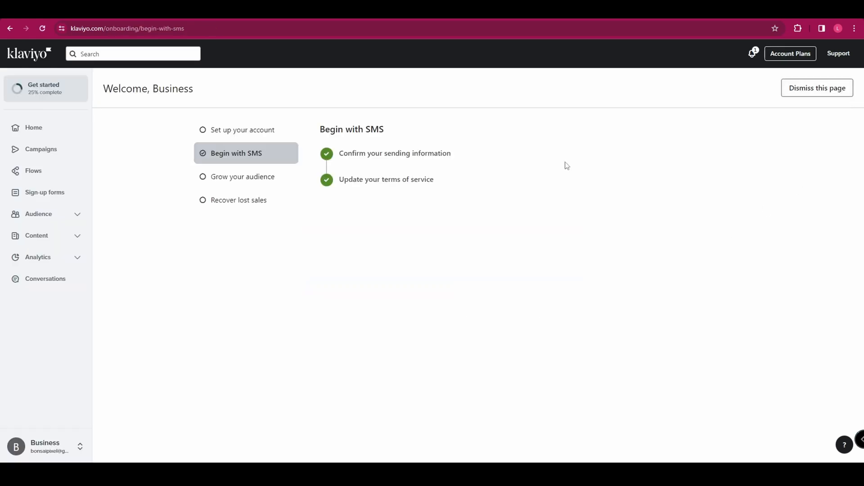
{"action": "mouse_move", "coordinate": [19, 153]}
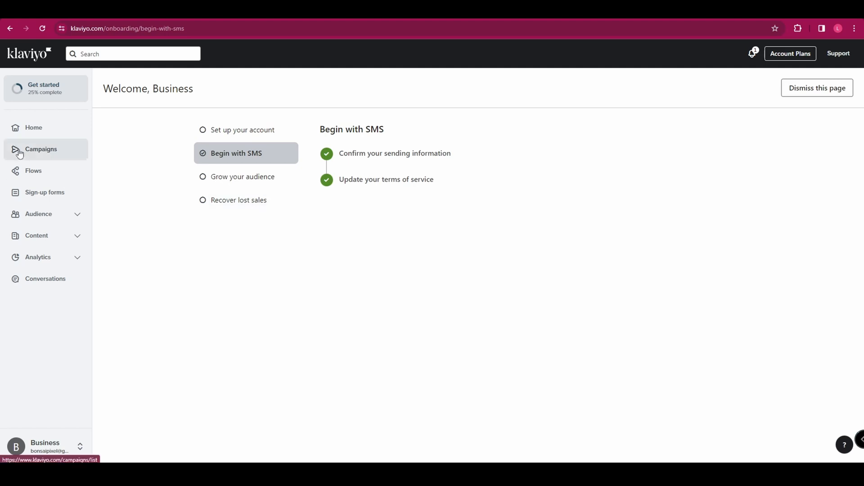
Step: Create a campaign named New SMS dated Feb 14, 2024, of type SMS
{"action": "left_click", "coordinate": [41, 149]}
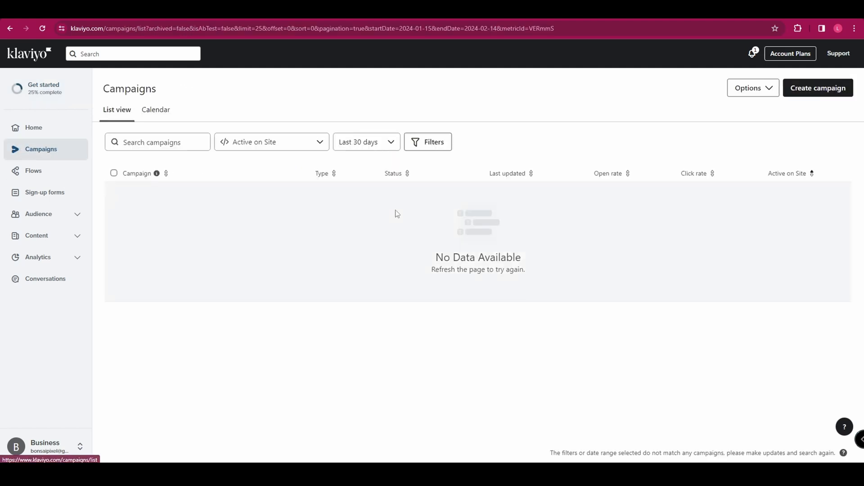
{"action": "left_click", "coordinate": [818, 88]}
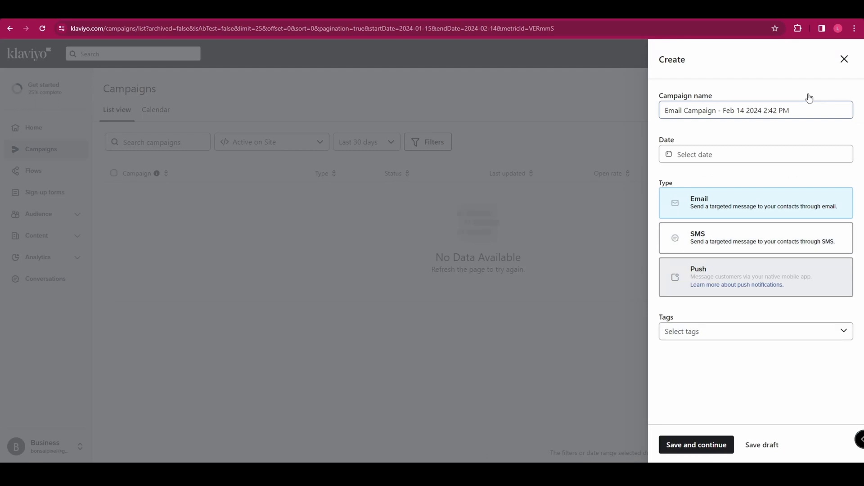
{"action": "type", "text": "New S"}
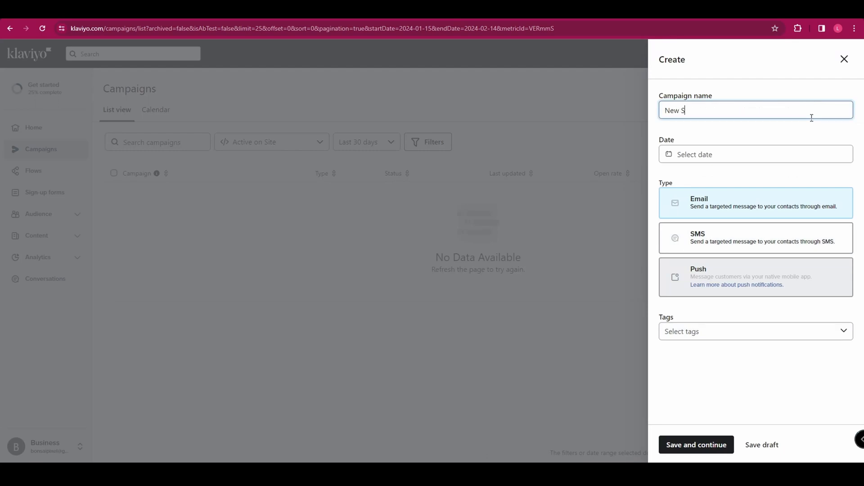
{"action": "left_click", "coordinate": [756, 154]}
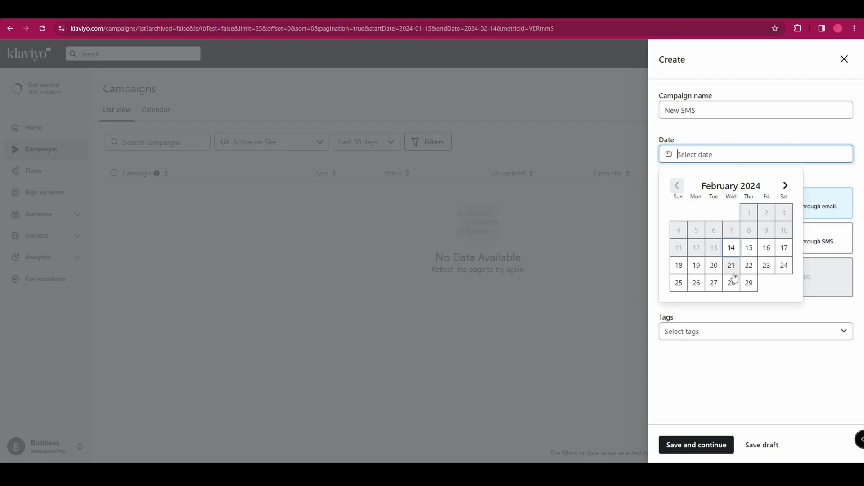
{"action": "left_click", "coordinate": [731, 247]}
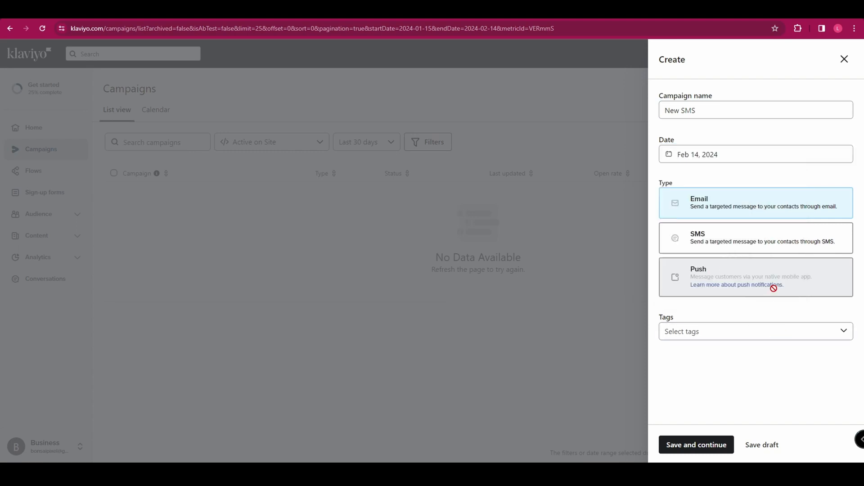
{"action": "left_click", "coordinate": [756, 238]}
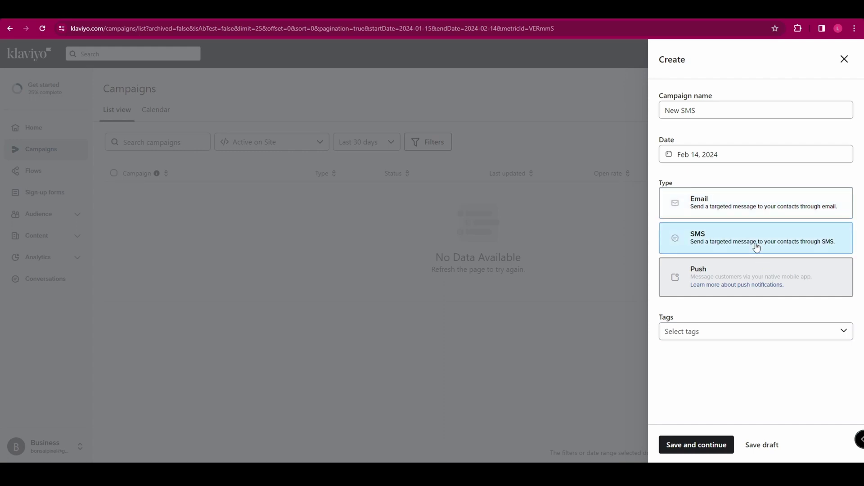
Step: Create and apply a new Holiday tag to the campaign
{"action": "left_click", "coordinate": [756, 332]}
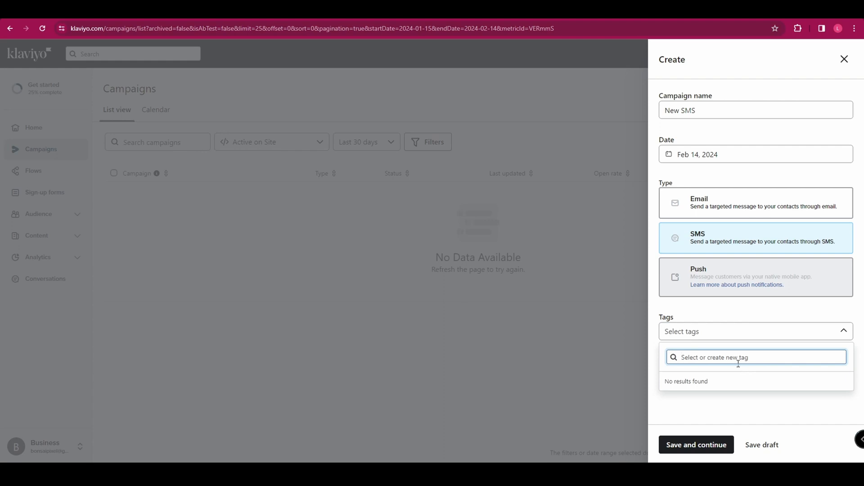
{"action": "type", "text": "Holiday"}
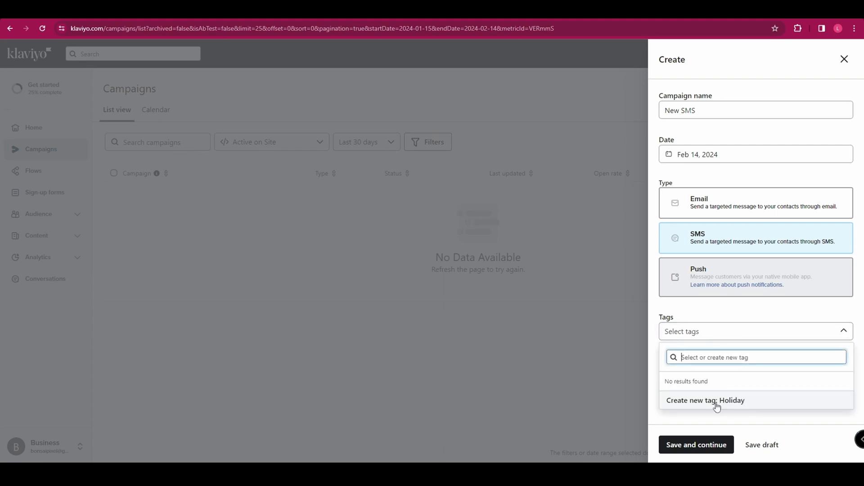
{"action": "left_click", "coordinate": [705, 399]}
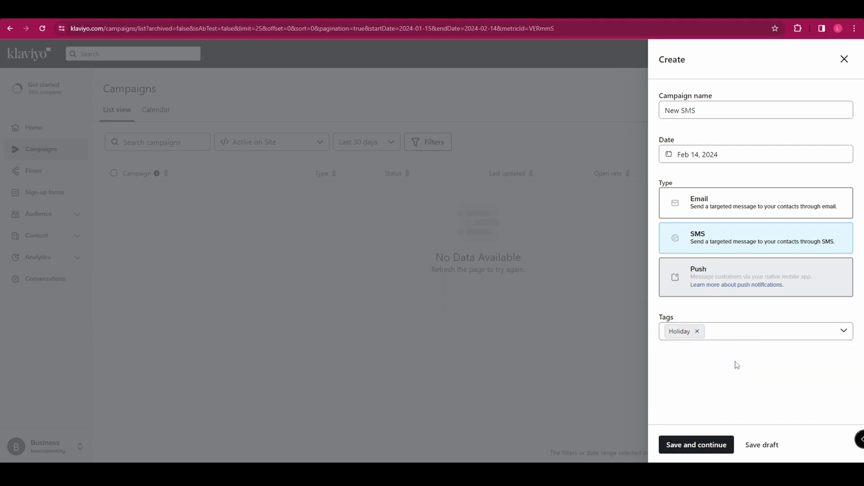
{"action": "left_click", "coordinate": [696, 445]}
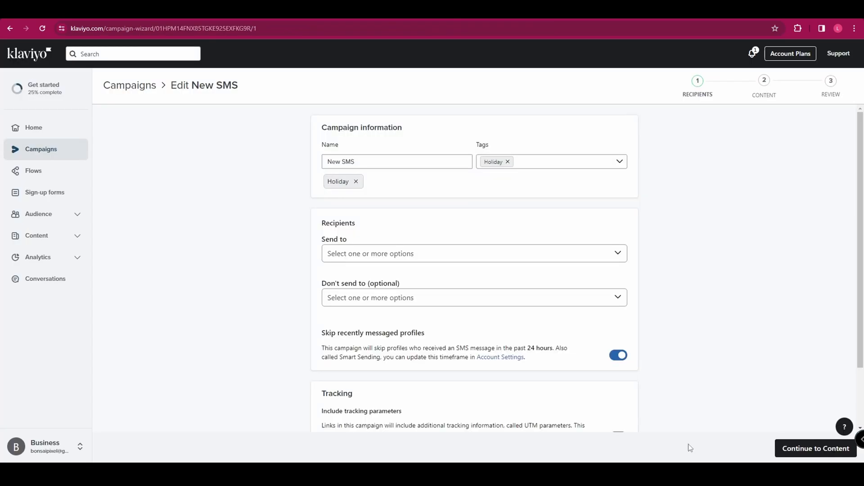
{"action": "left_click", "coordinate": [474, 254]}
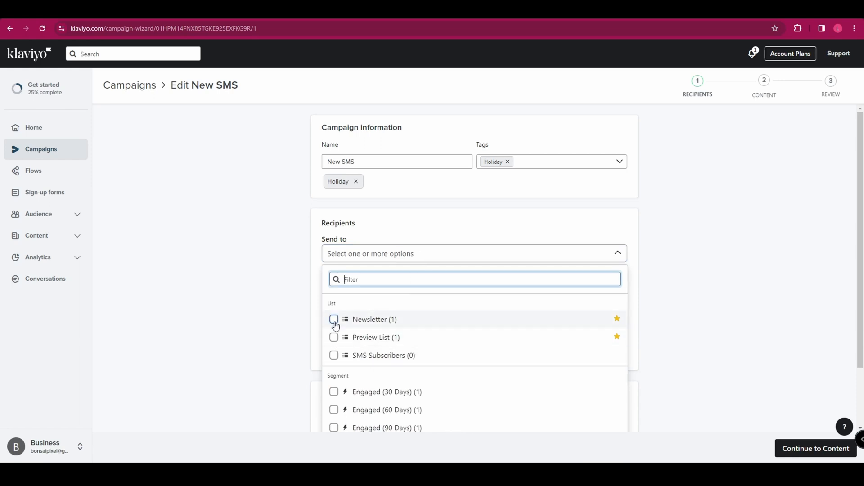
{"action": "left_click", "coordinate": [334, 318]}
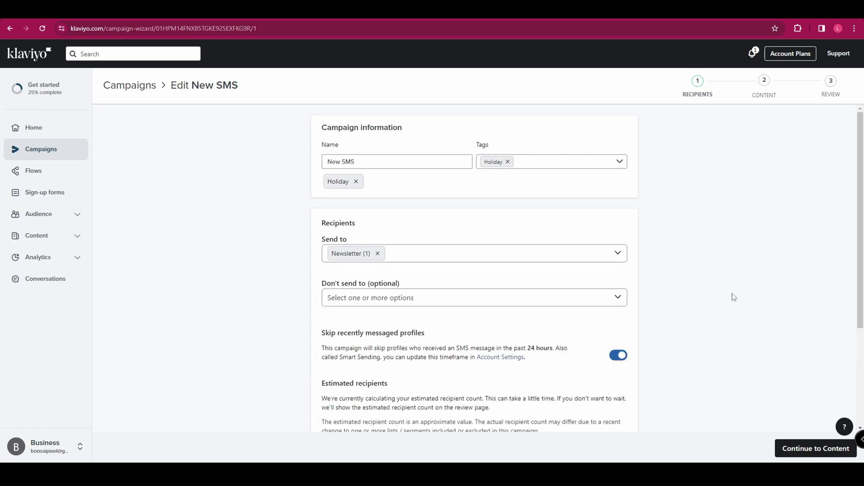
{"action": "left_click", "coordinate": [473, 297]}
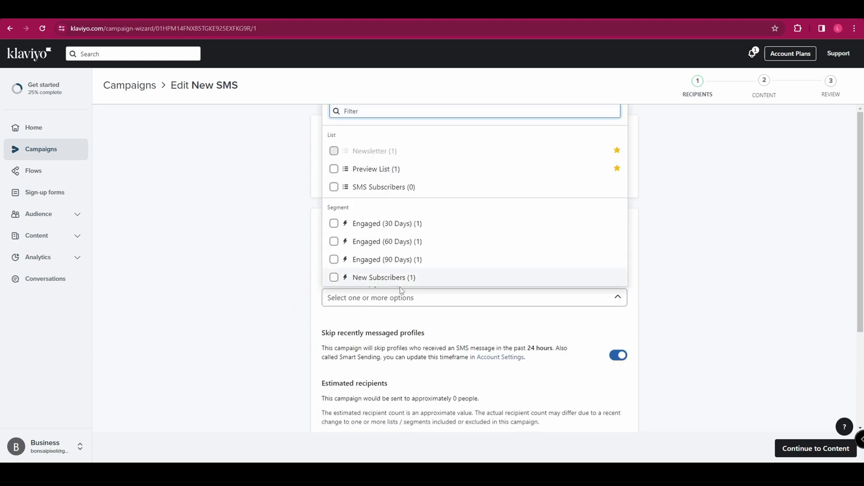
{"action": "mouse_move", "coordinate": [366, 281]}
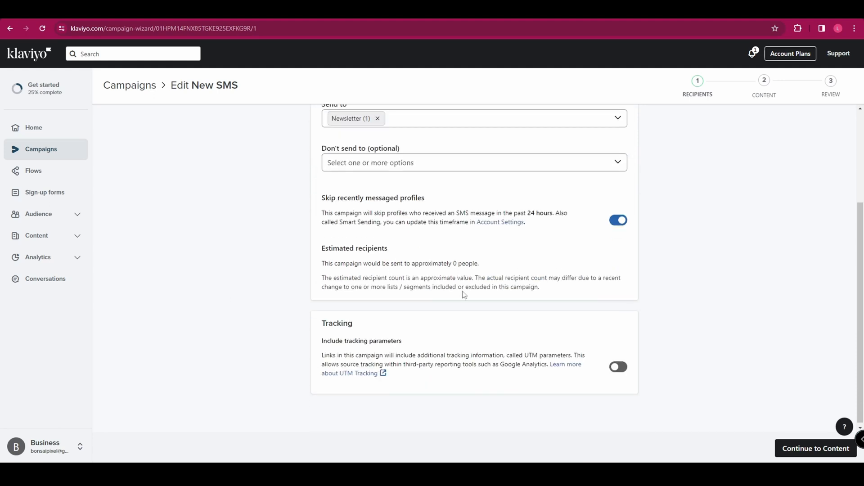
{"action": "mouse_move", "coordinate": [477, 308]}
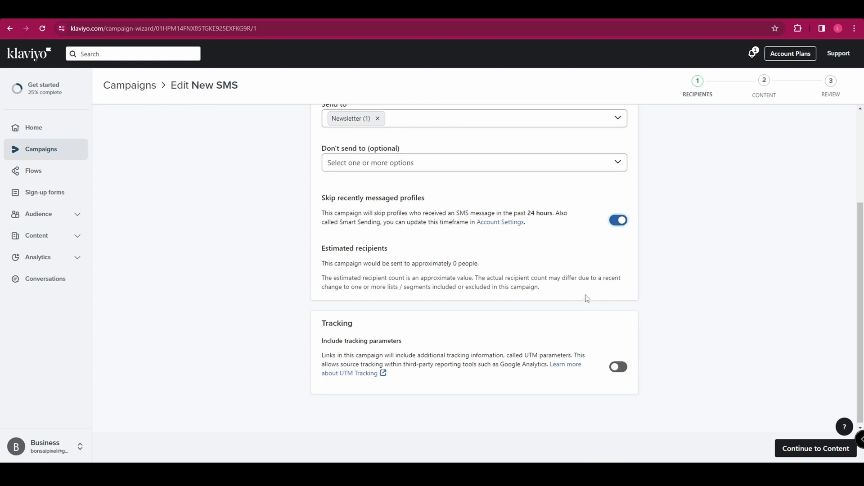
{"action": "mouse_move", "coordinate": [589, 296]}
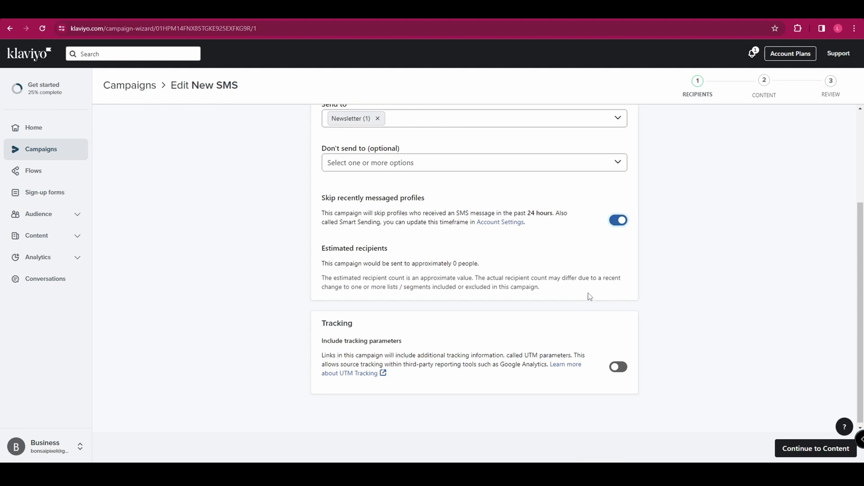
{"action": "scroll", "scroll_direction": "down", "scroll_amount": 3}
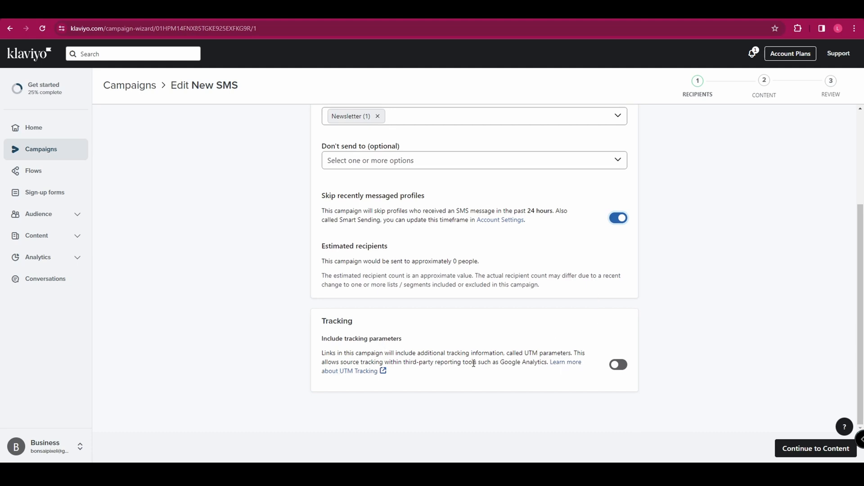
{"action": "left_click", "coordinate": [618, 363]}
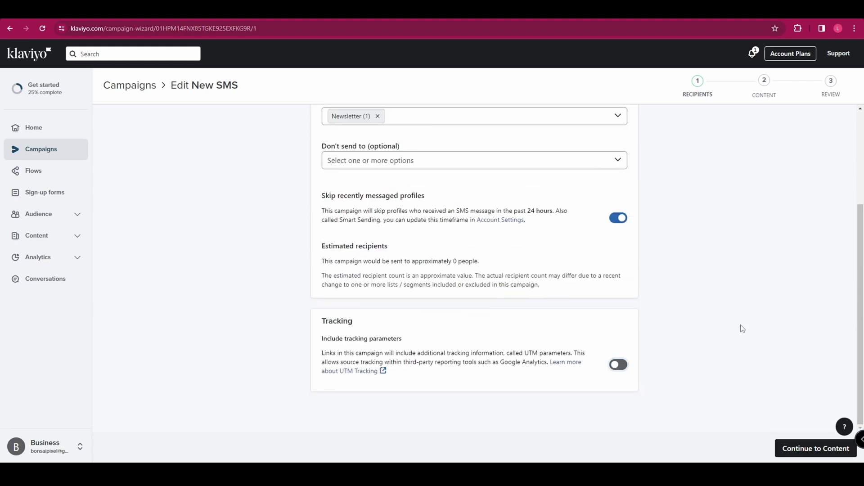
{"action": "mouse_move", "coordinate": [808, 450]}
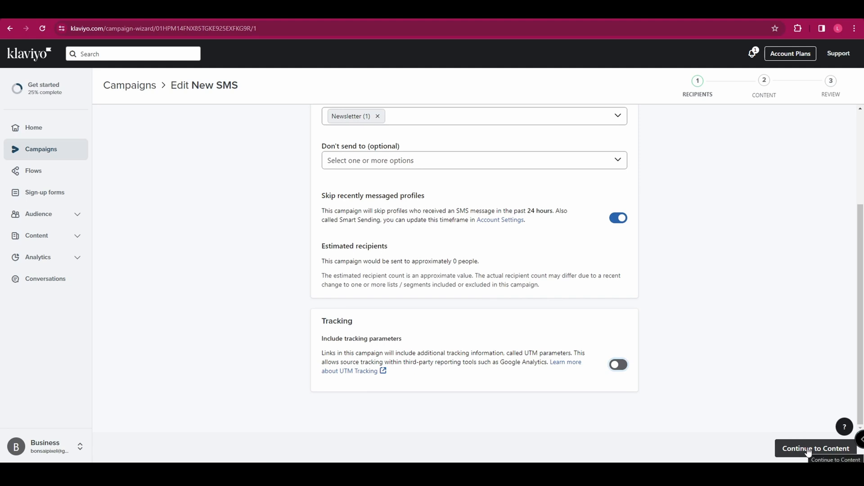
{"action": "left_click", "coordinate": [813, 448]}
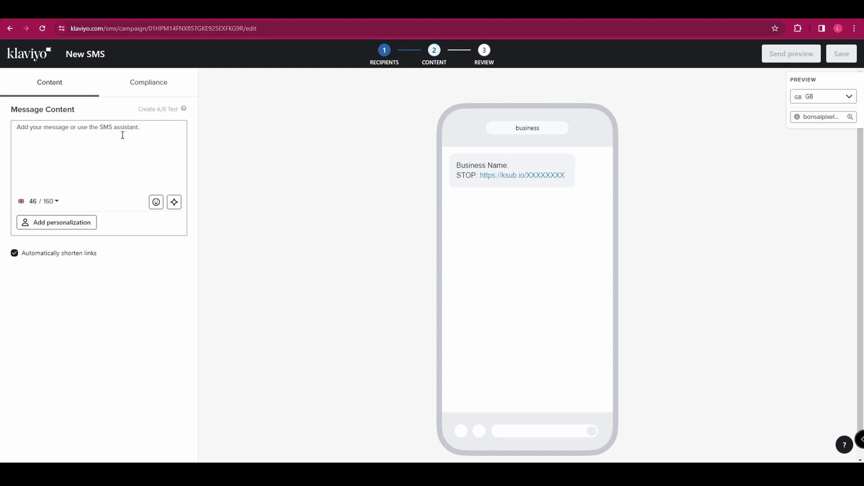
{"action": "type", "text": "Get our valentines day deal:"}
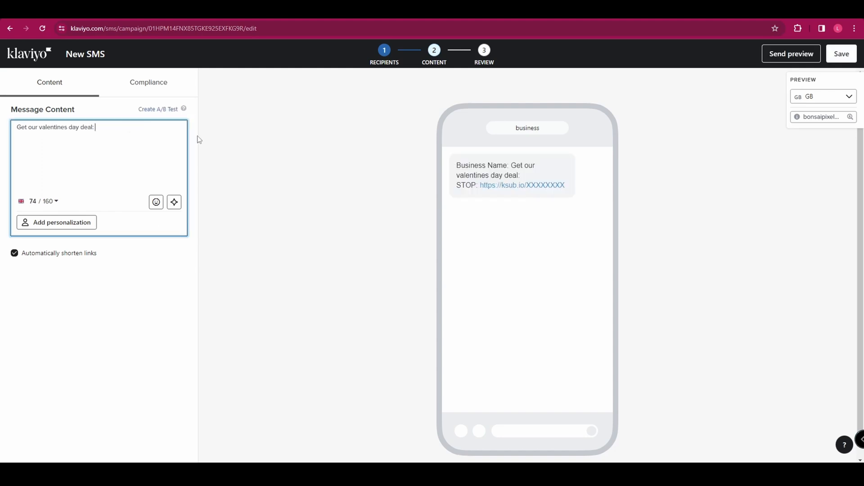
{"action": "type", "text": "www."}
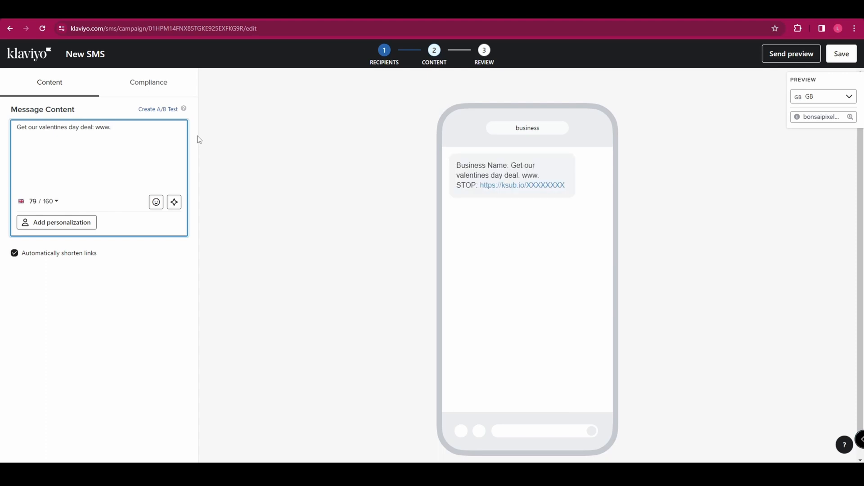
{"action": "type", "text": "business.com/deal"}
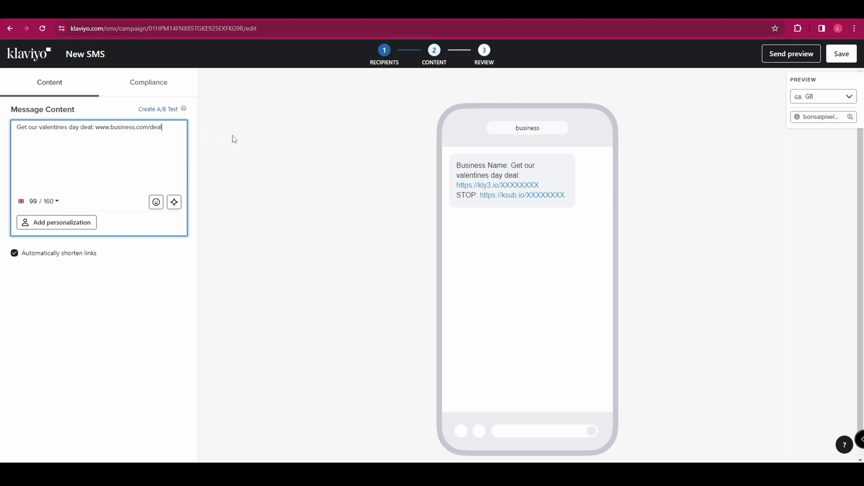
Step: Keep automatic link shortening on and add a thumbs-up emoji to the message
{"action": "left_click", "coordinate": [14, 254]}
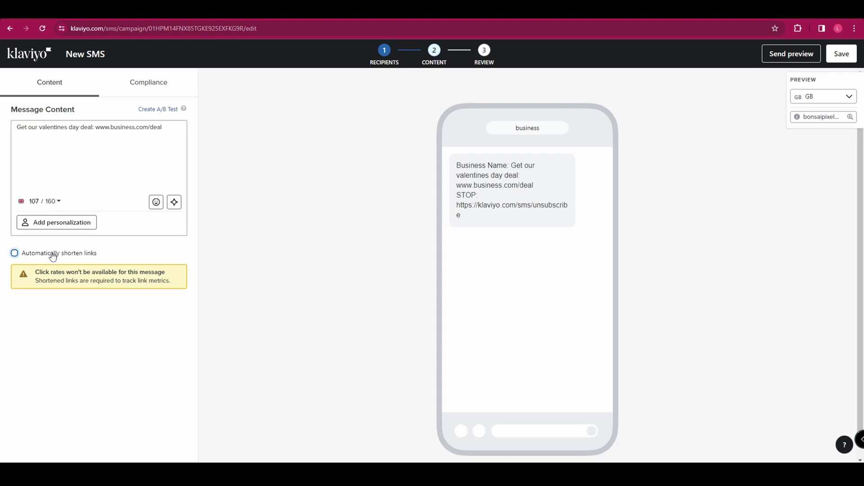
{"action": "left_click", "coordinate": [16, 253]}
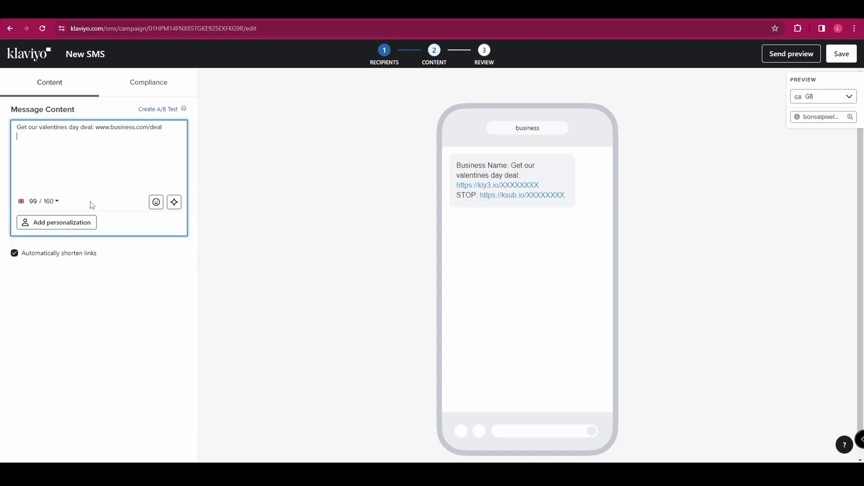
{"action": "left_click", "coordinate": [156, 201]}
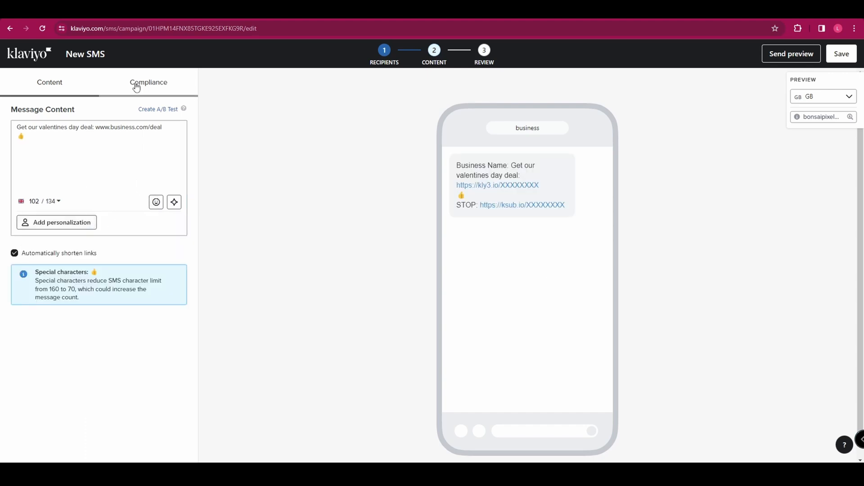
Step: Show the Compliance add-ons and toggle the organization prefix off then back on
{"action": "left_click", "coordinate": [147, 82]}
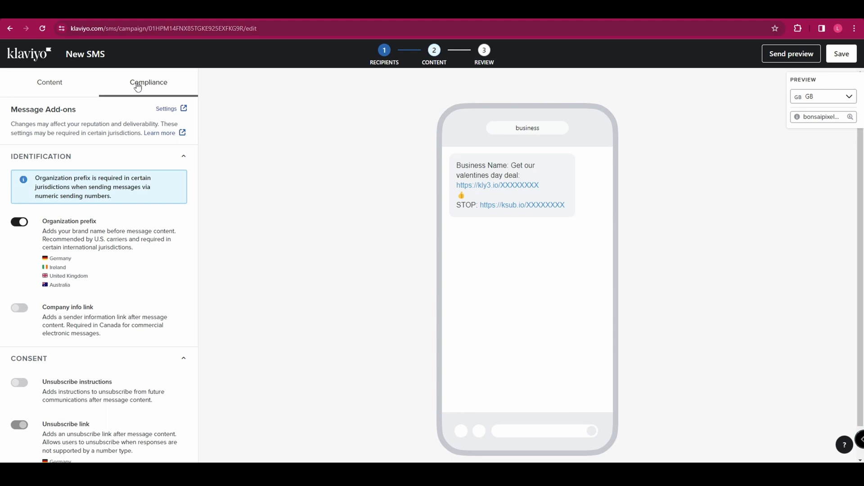
{"action": "left_click", "coordinate": [19, 221]}
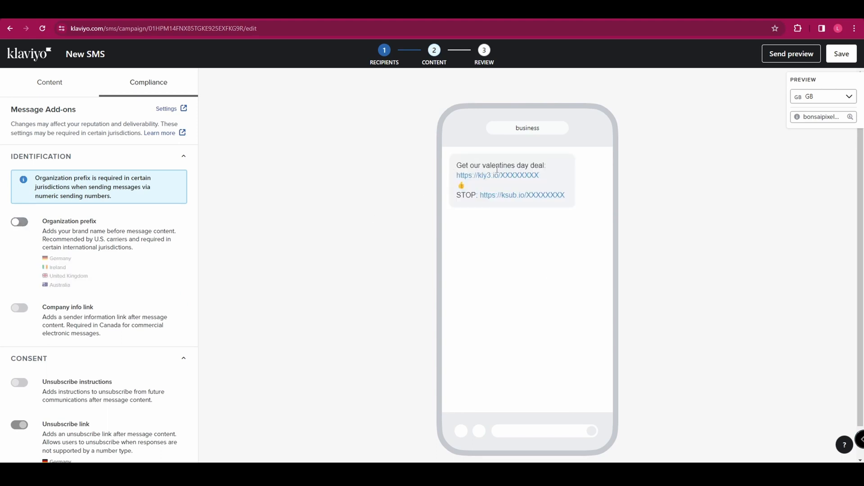
{"action": "left_click", "coordinate": [19, 221]}
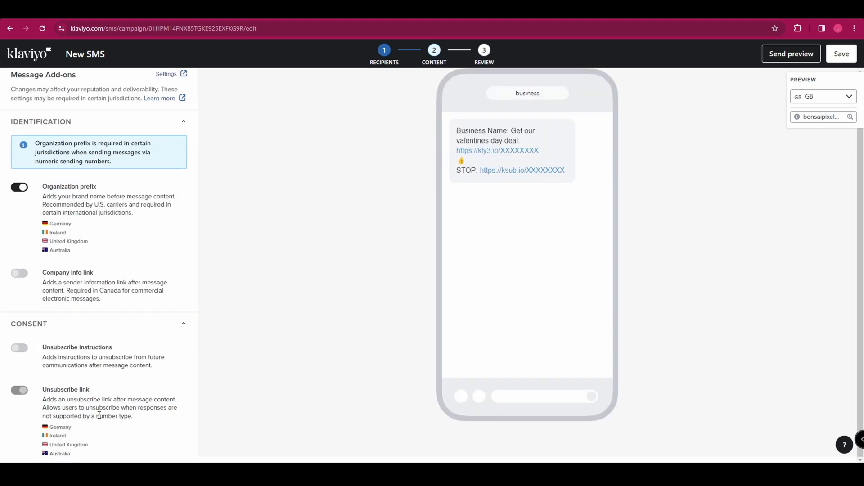
{"action": "mouse_move", "coordinate": [92, 385]}
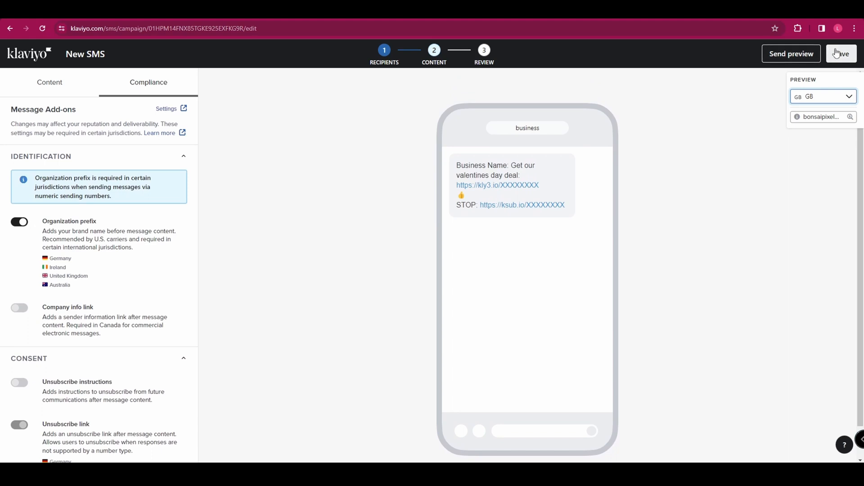
{"action": "mouse_move", "coordinate": [790, 54]}
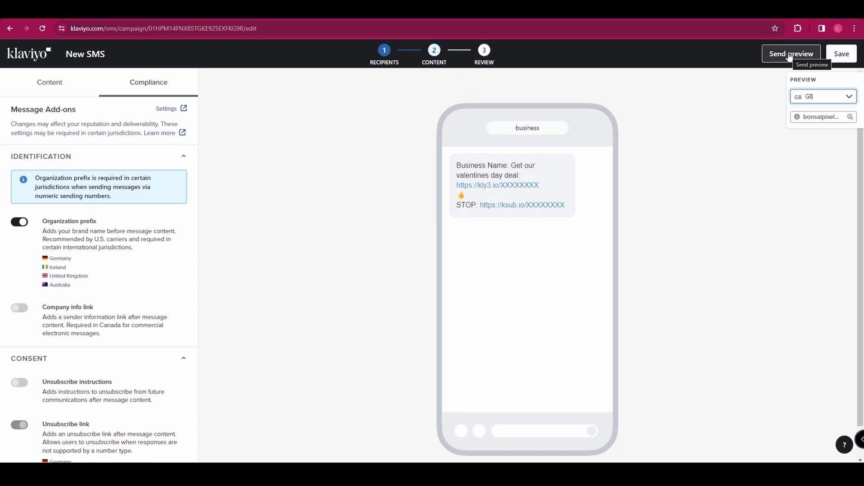
Step: Start a Send preview, dismiss it, and save the message to continue to review
{"action": "left_click", "coordinate": [791, 53]}
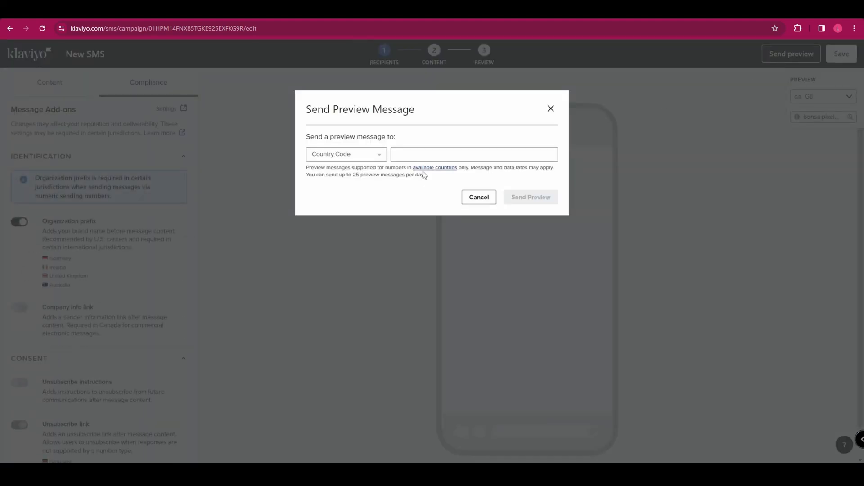
{"action": "left_click", "coordinate": [473, 155]}
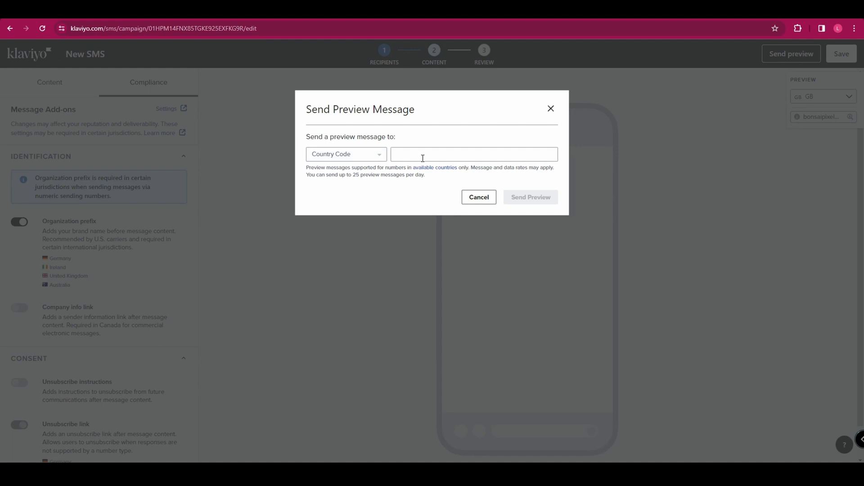
{"action": "mouse_move", "coordinate": [499, 133]}
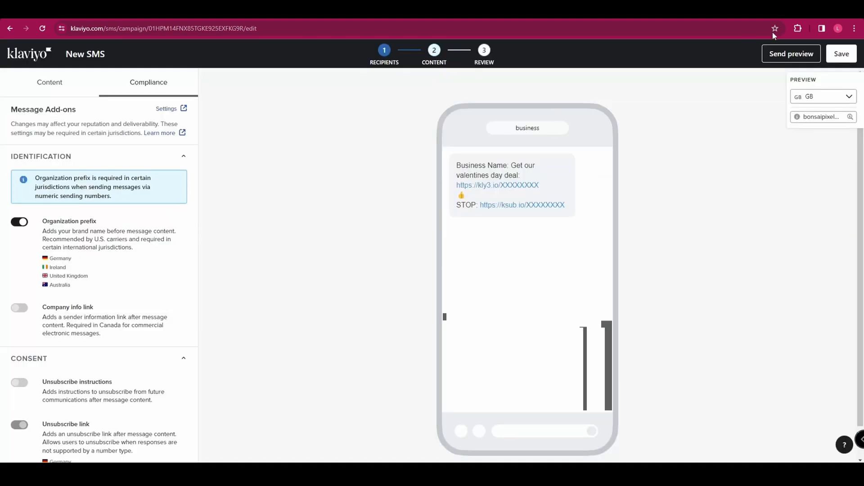
{"action": "left_click", "coordinate": [841, 54]}
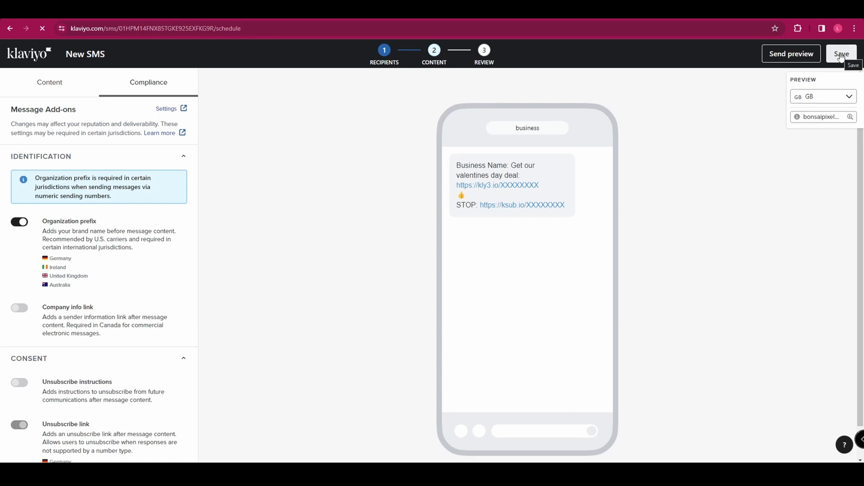
Step: Load the Ready to send page and scroll through the New SMS campaign summary
{"action": "left_click", "coordinate": [840, 53]}
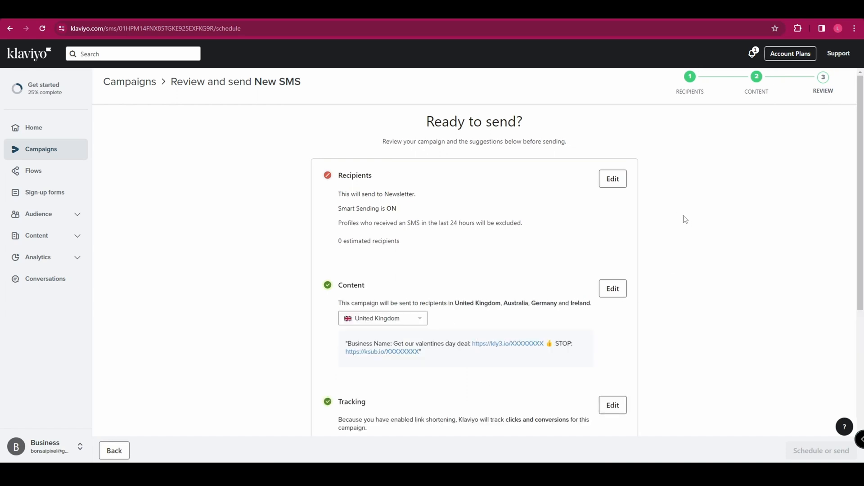
{"action": "mouse_move", "coordinate": [655, 171]}
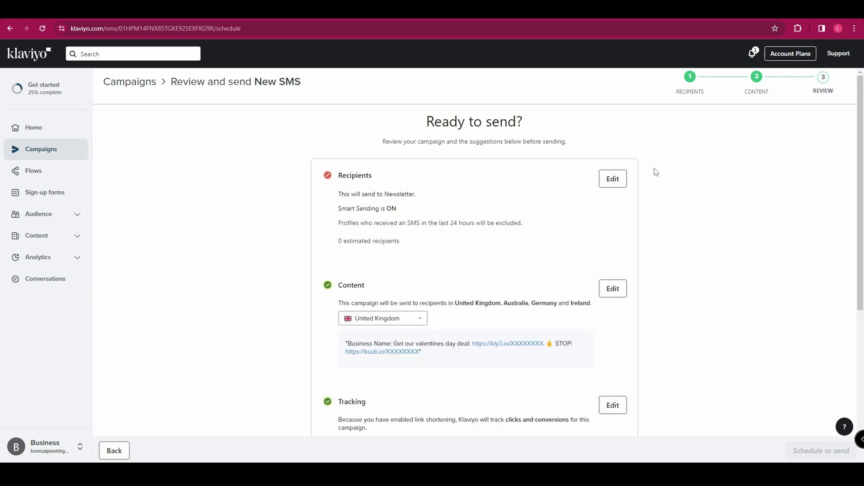
{"action": "mouse_move", "coordinate": [664, 172]}
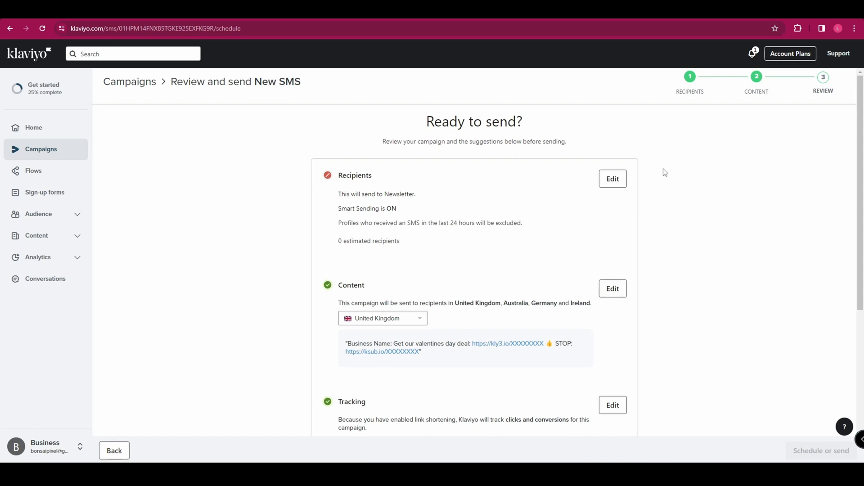
{"action": "scroll", "scroll_direction": "down", "scroll_amount": 3}
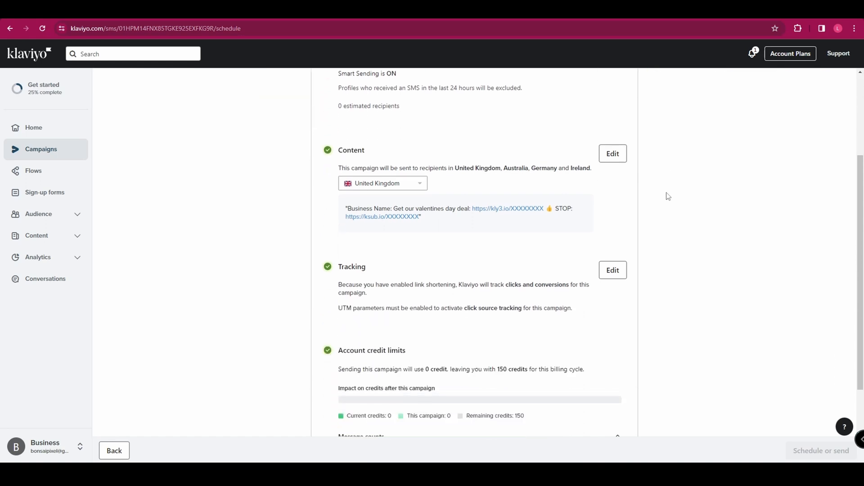
{"action": "scroll", "scroll_direction": "down", "scroll_amount": 3}
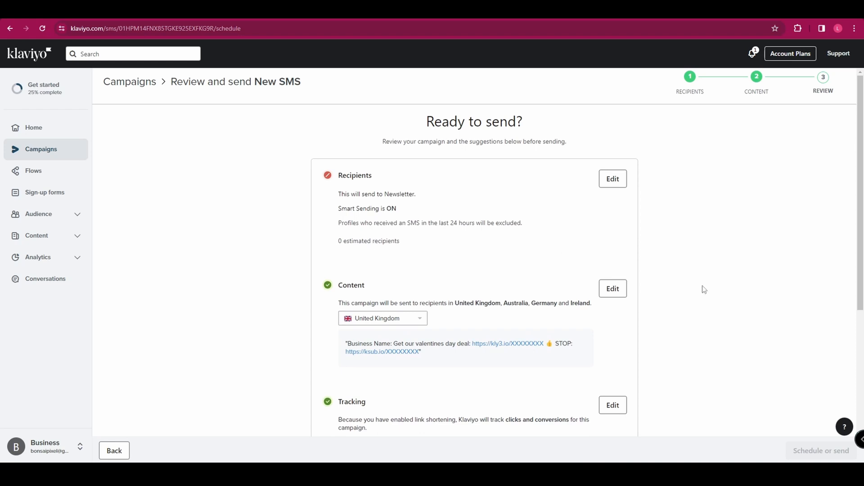
{"action": "scroll", "scroll_direction": "down", "scroll_amount": 3}
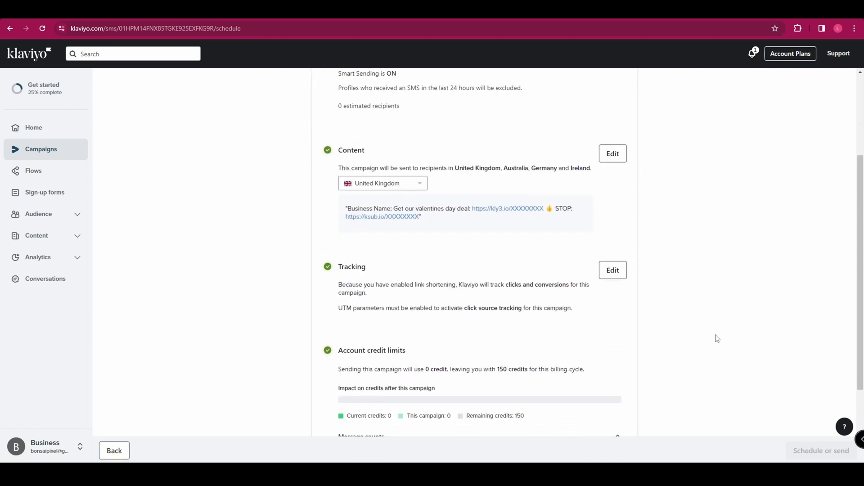
{"action": "scroll", "scroll_direction": "up", "scroll_amount": 3}
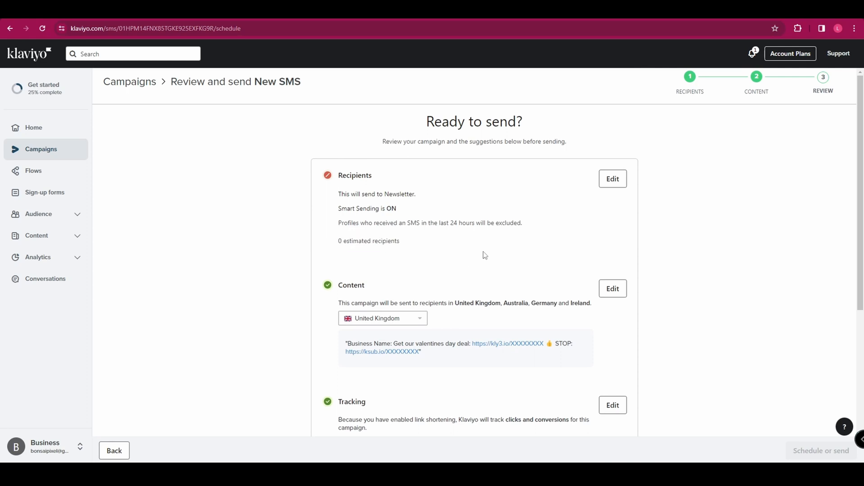
{"action": "mouse_move", "coordinate": [487, 250]}
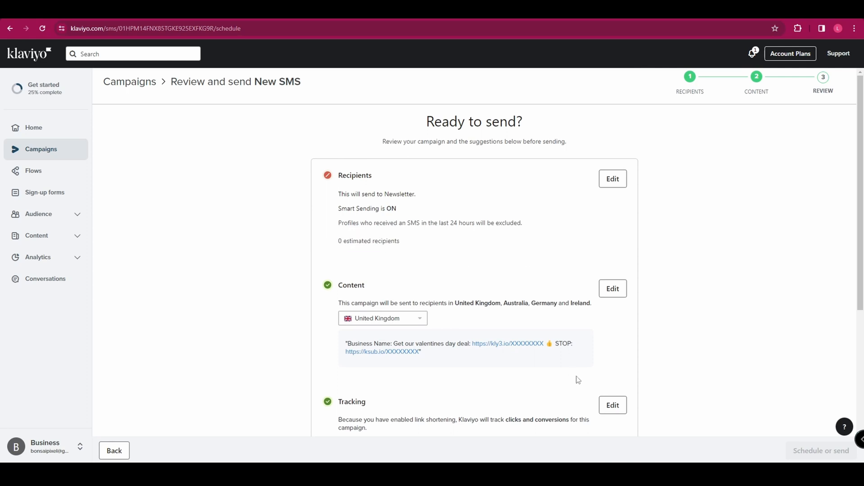
{"action": "mouse_move", "coordinate": [562, 451]}
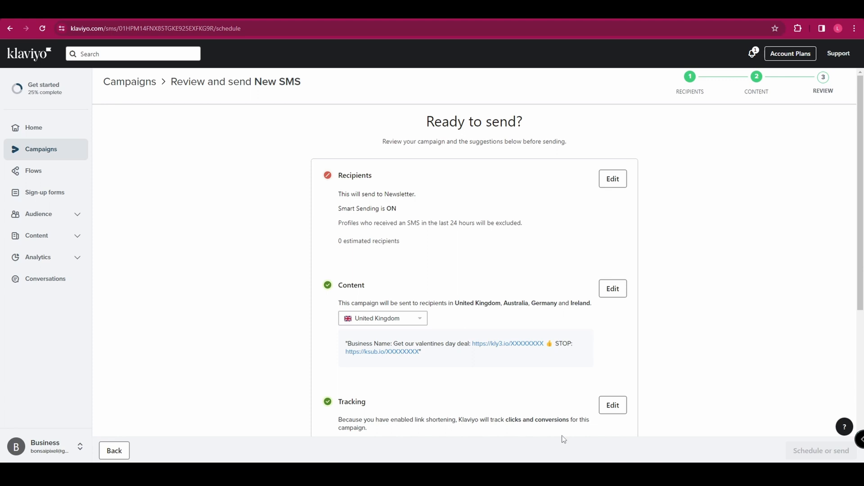